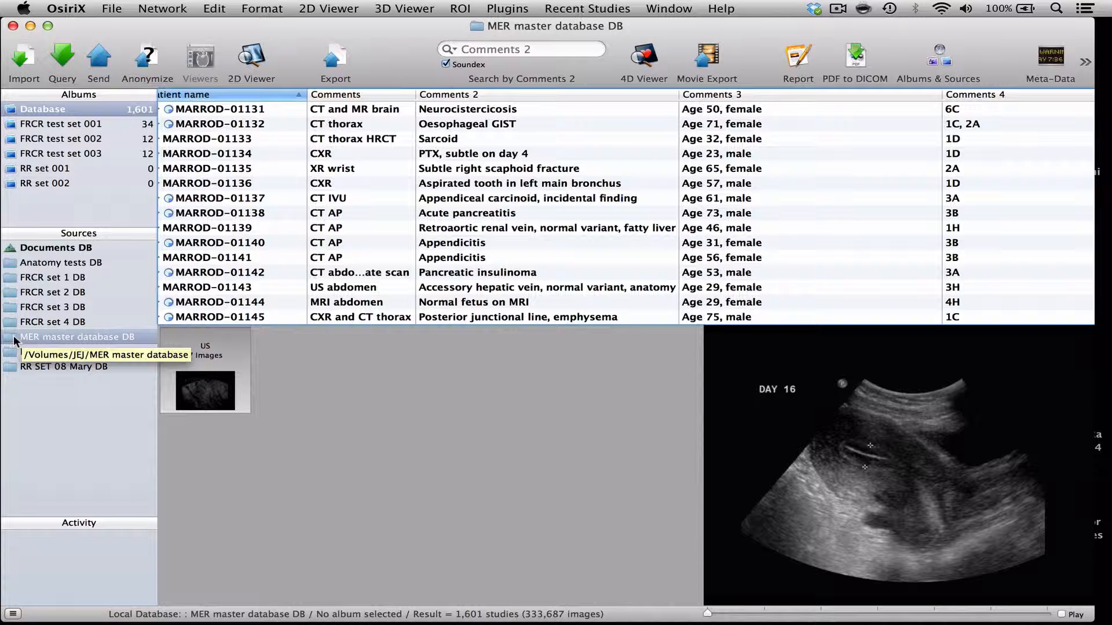
mouse_move(62, 344)
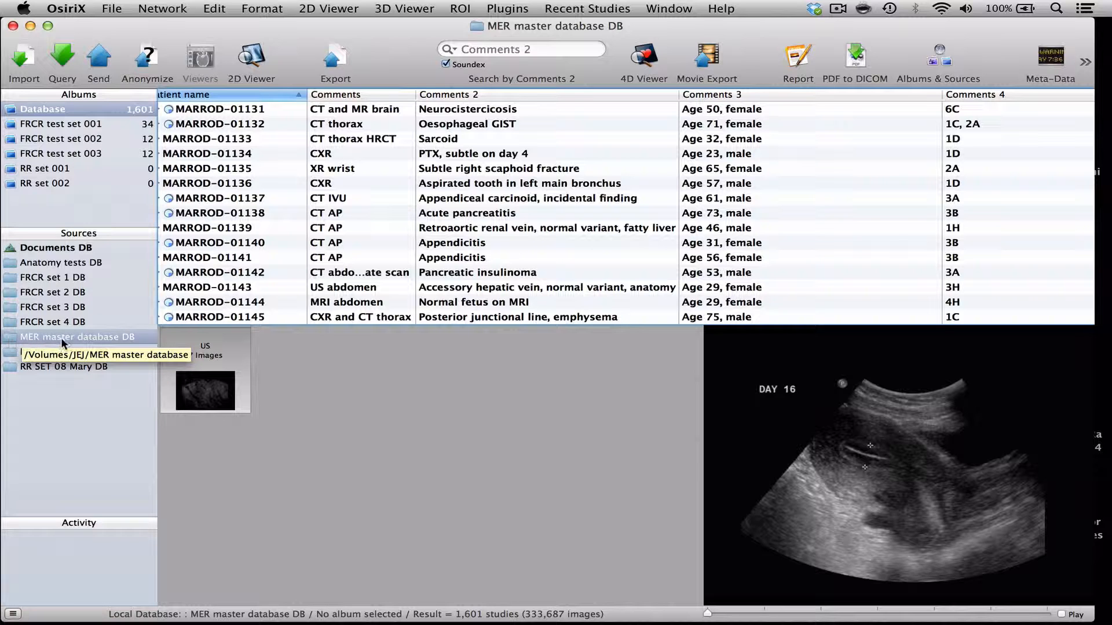
mouse_move(260, 219)
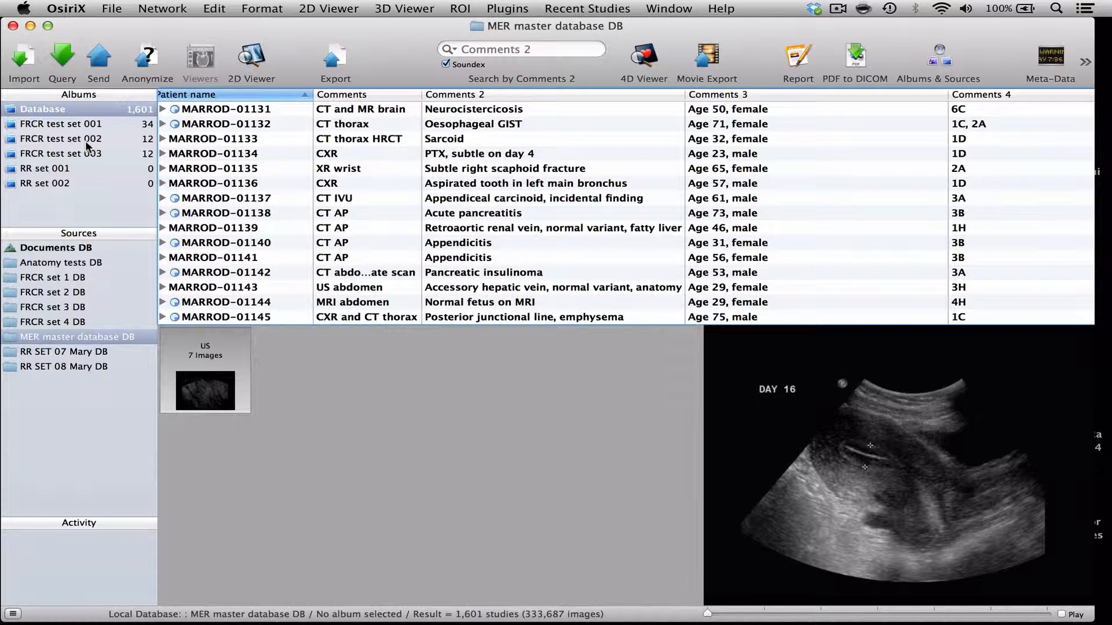
mouse_move(67, 162)
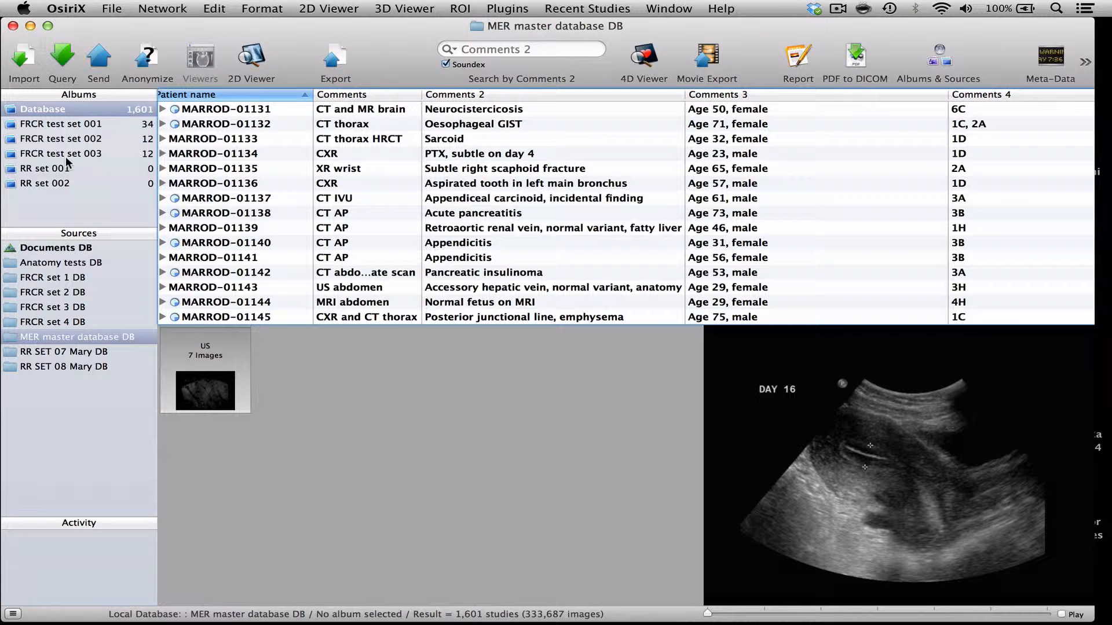
Step: Show the twelve studies of the FRCR test set 003 album
click(62, 153)
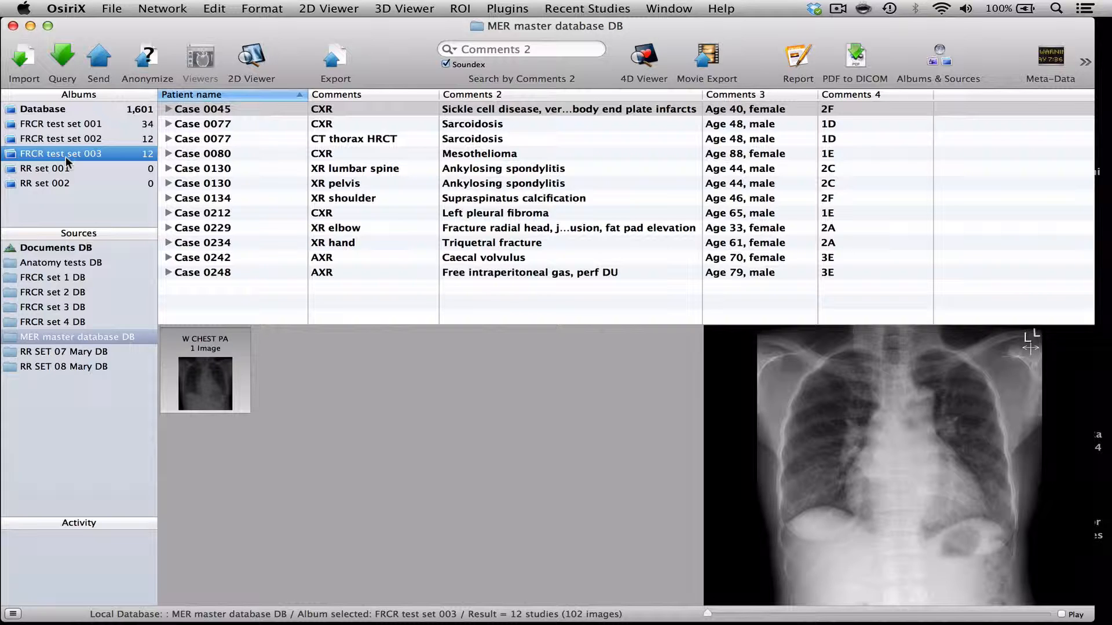
mouse_move(65, 110)
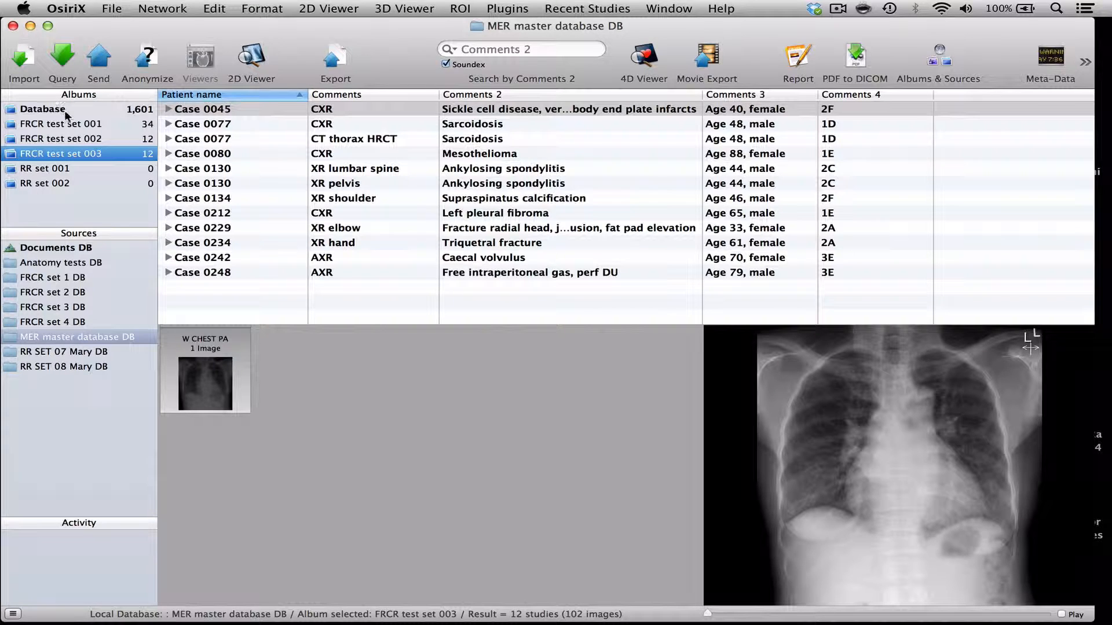
mouse_move(93, 169)
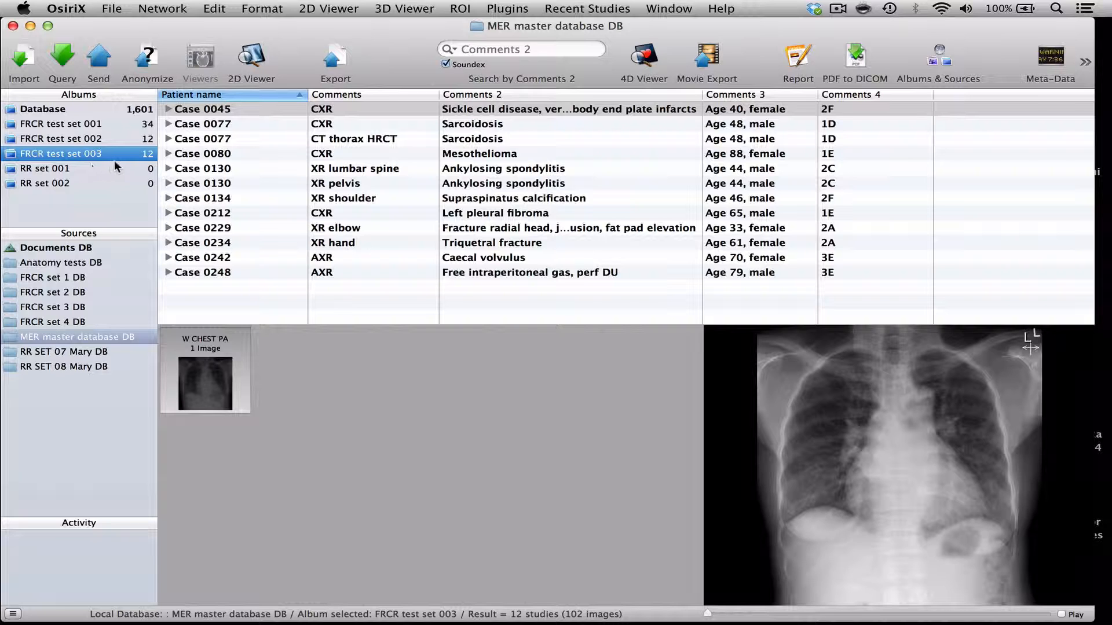
mouse_move(31, 157)
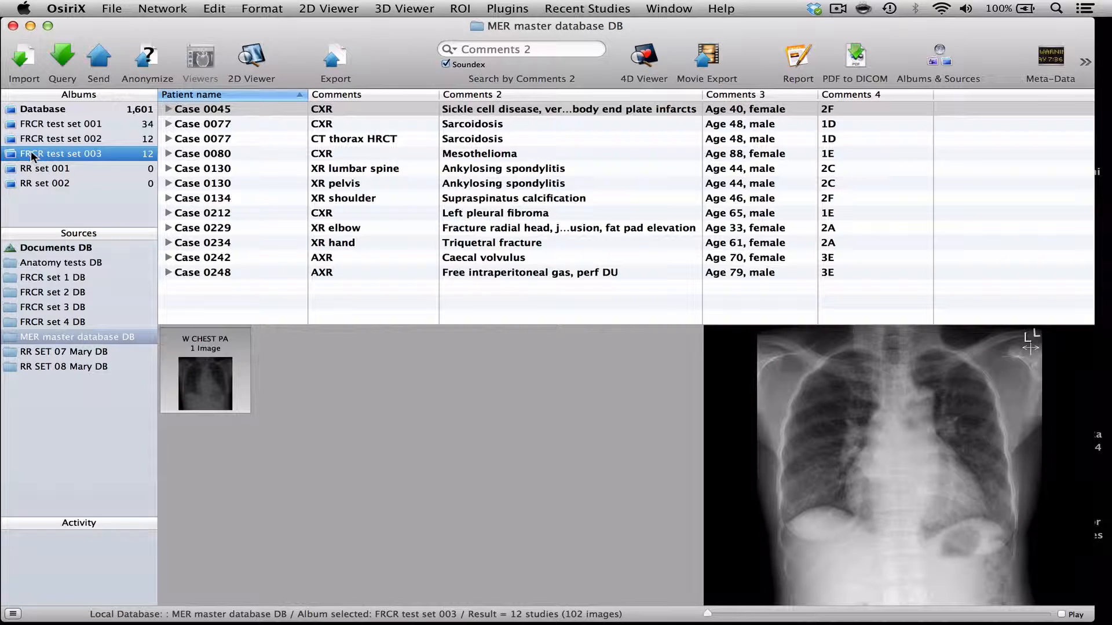
mouse_move(234, 111)
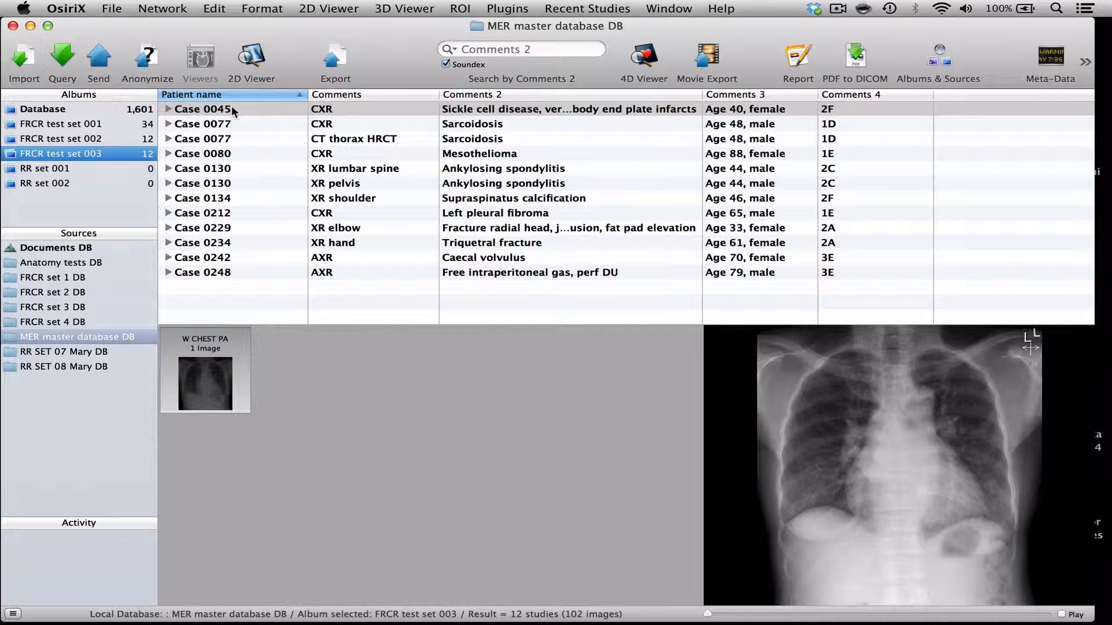
mouse_move(228, 148)
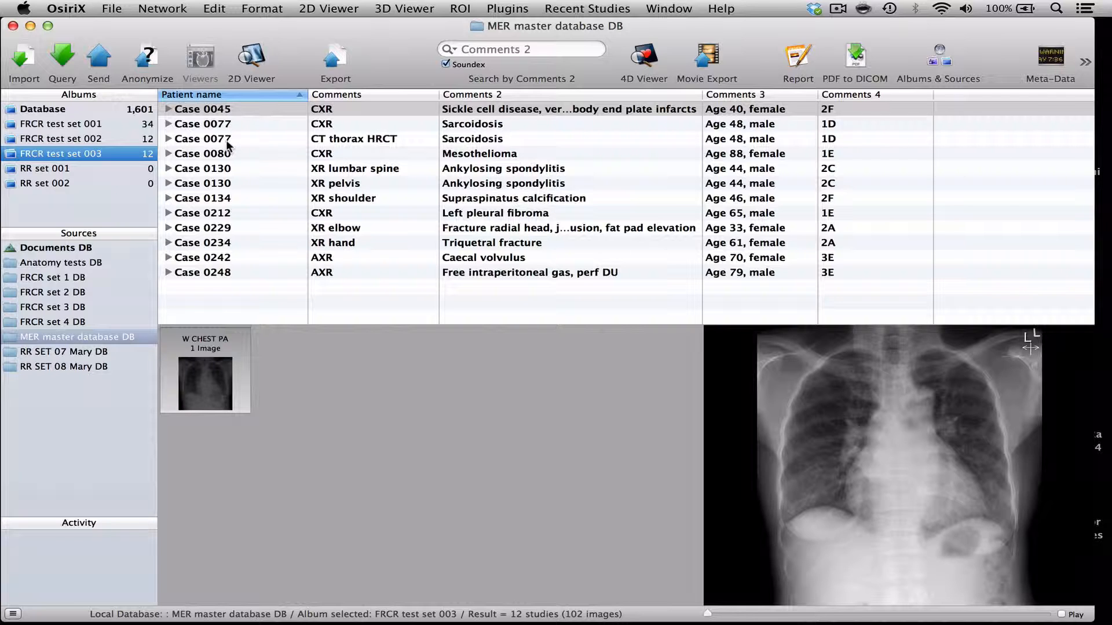
mouse_move(236, 276)
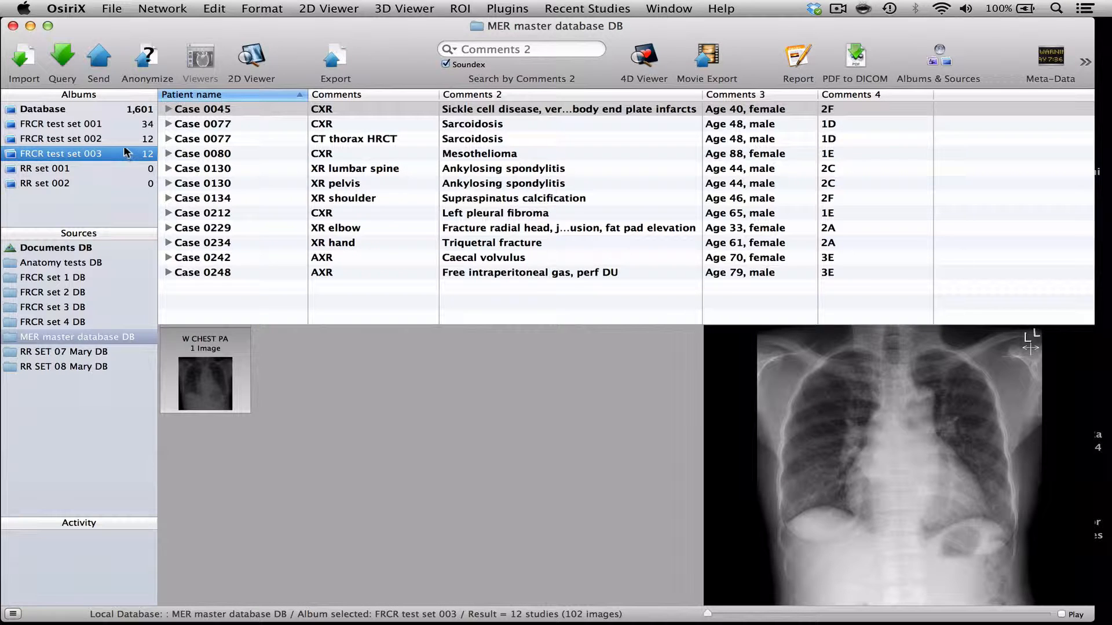
mouse_move(120, 148)
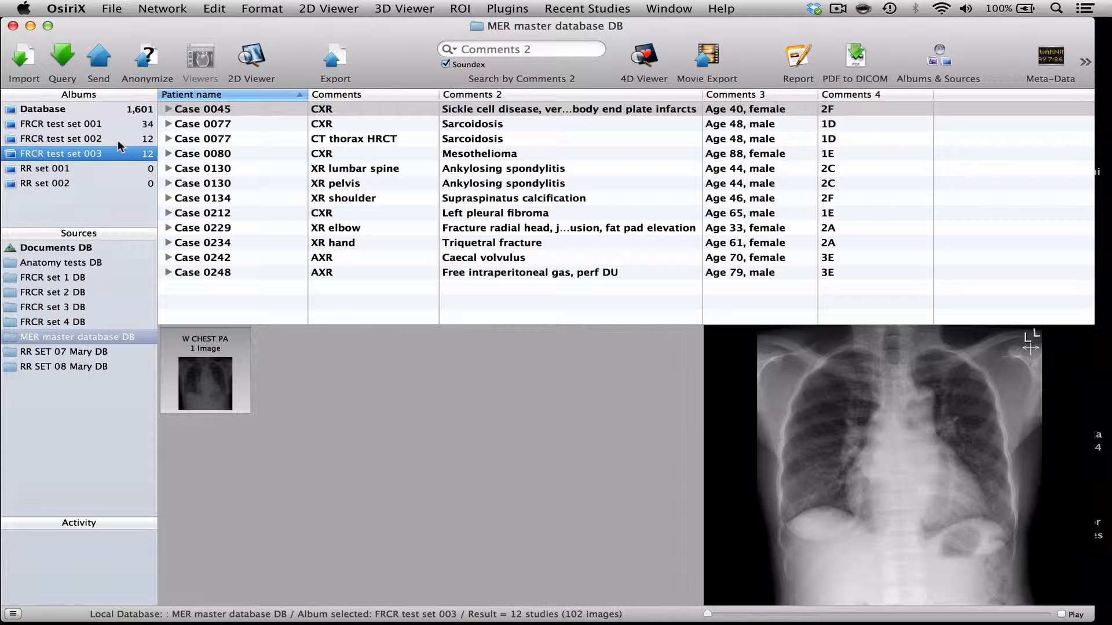
mouse_move(52, 277)
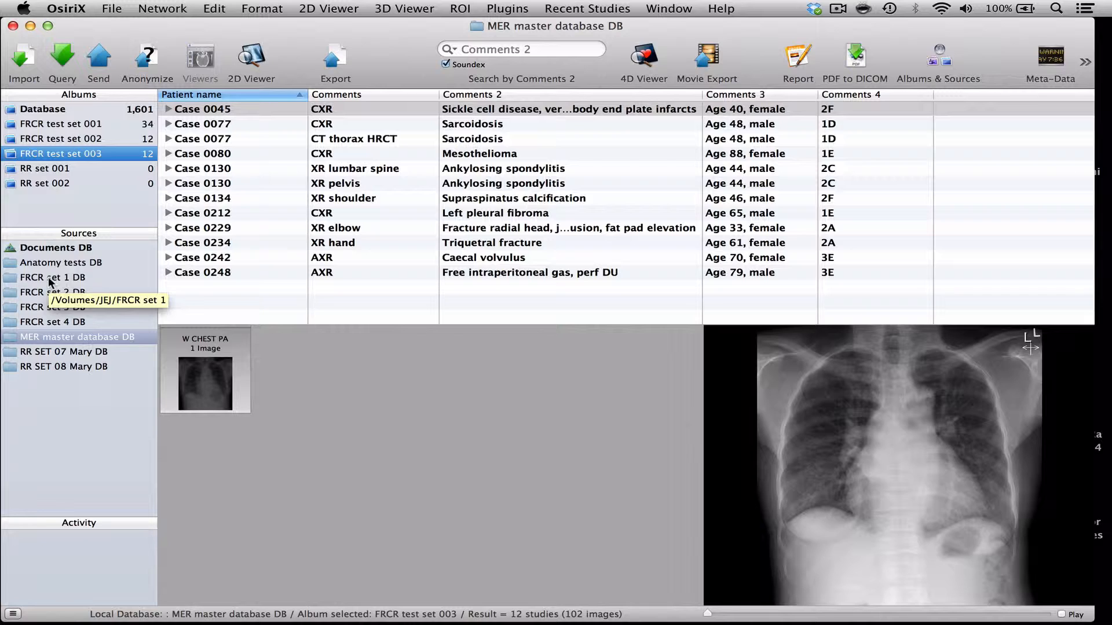
Step: Switch to the FRCR set 1 DB source and look further down its 20-study list
click(52, 277)
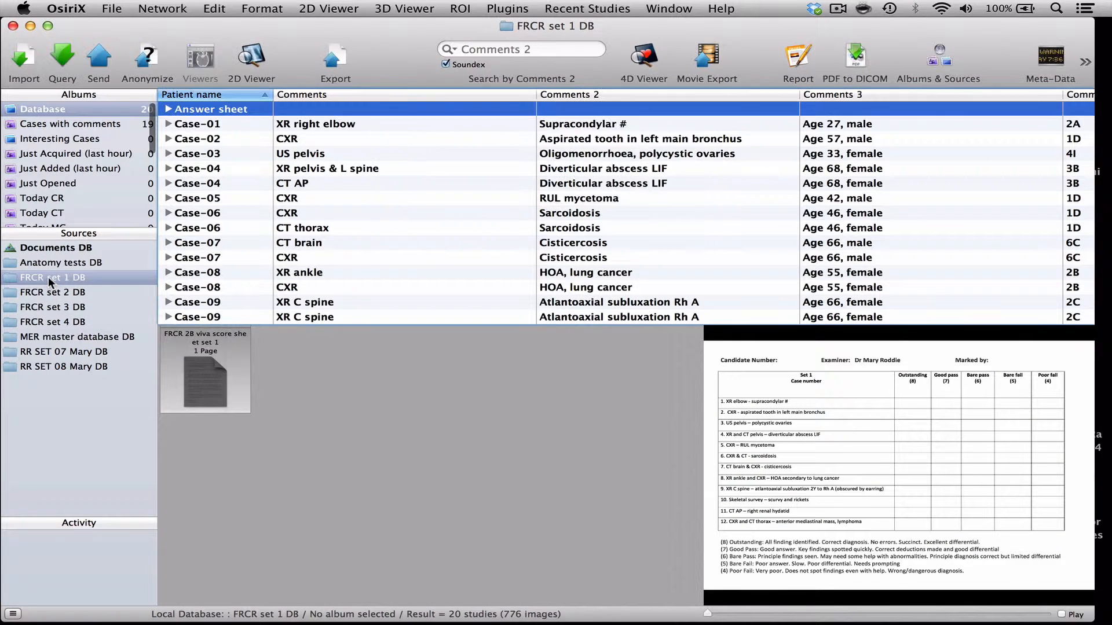
mouse_move(290, 186)
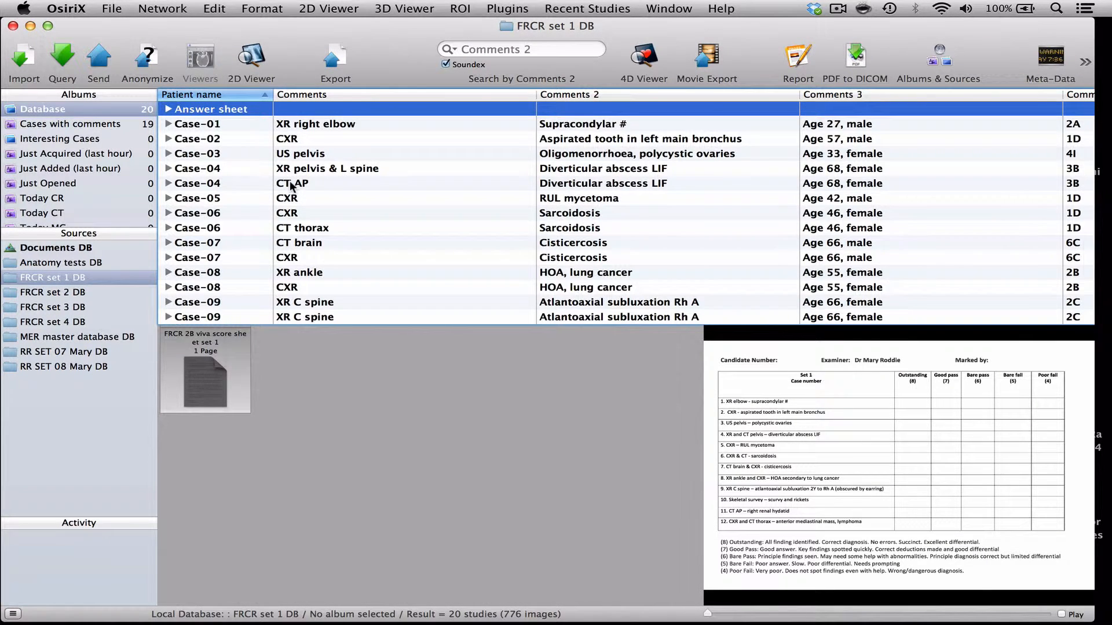
scroll(down, 3)
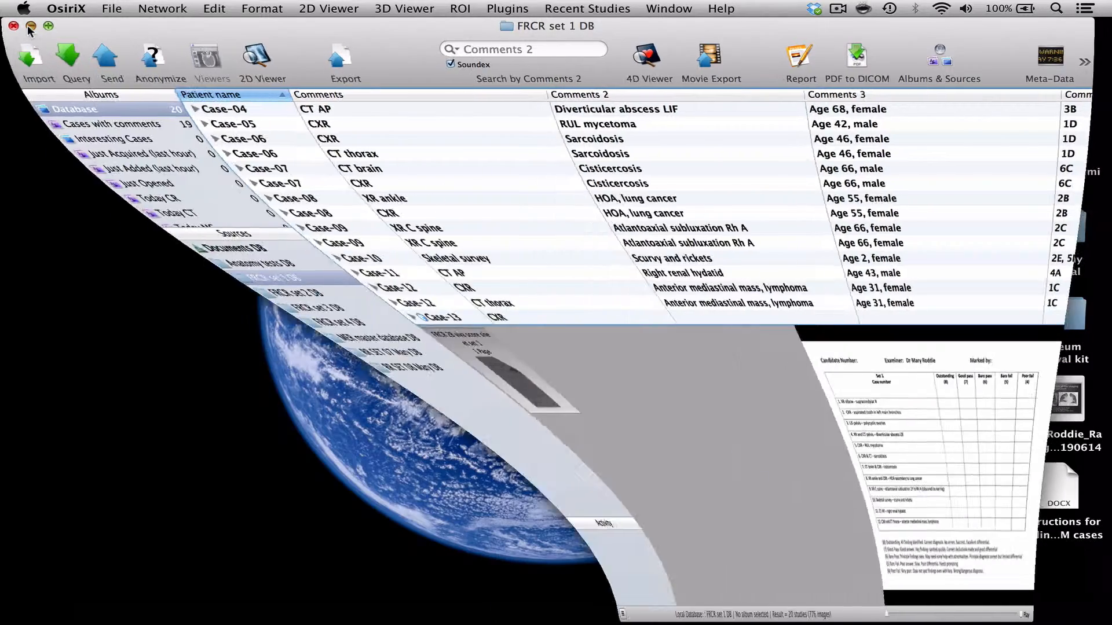
Step: Reveal the desktop, check the FRCR set 5 folder is empty, and close it
click(12, 26)
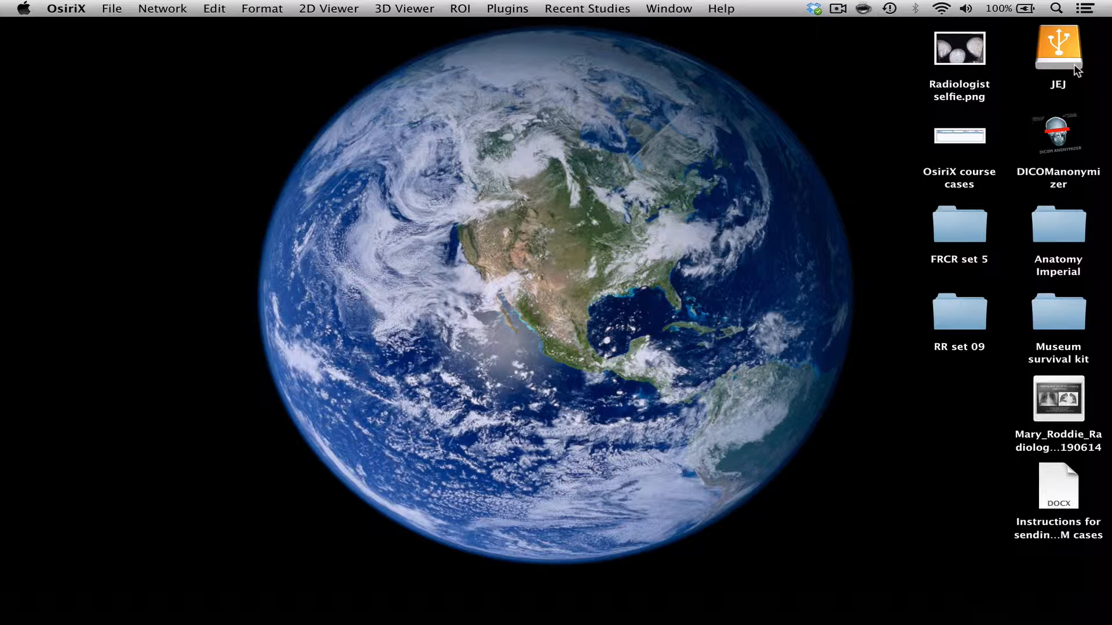
mouse_move(919, 200)
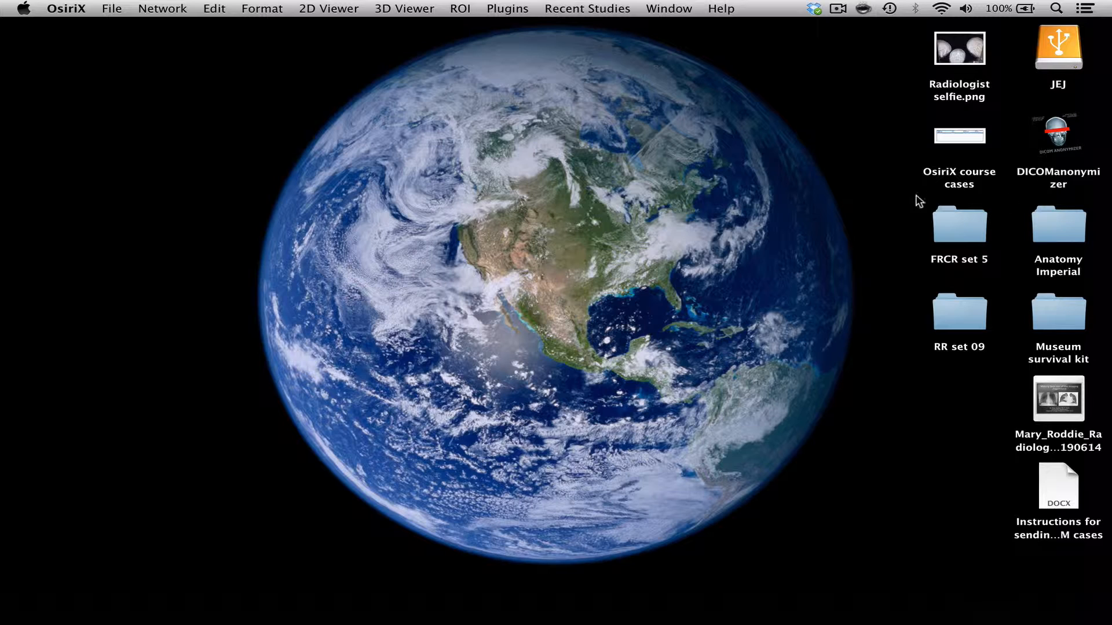
mouse_move(997, 240)
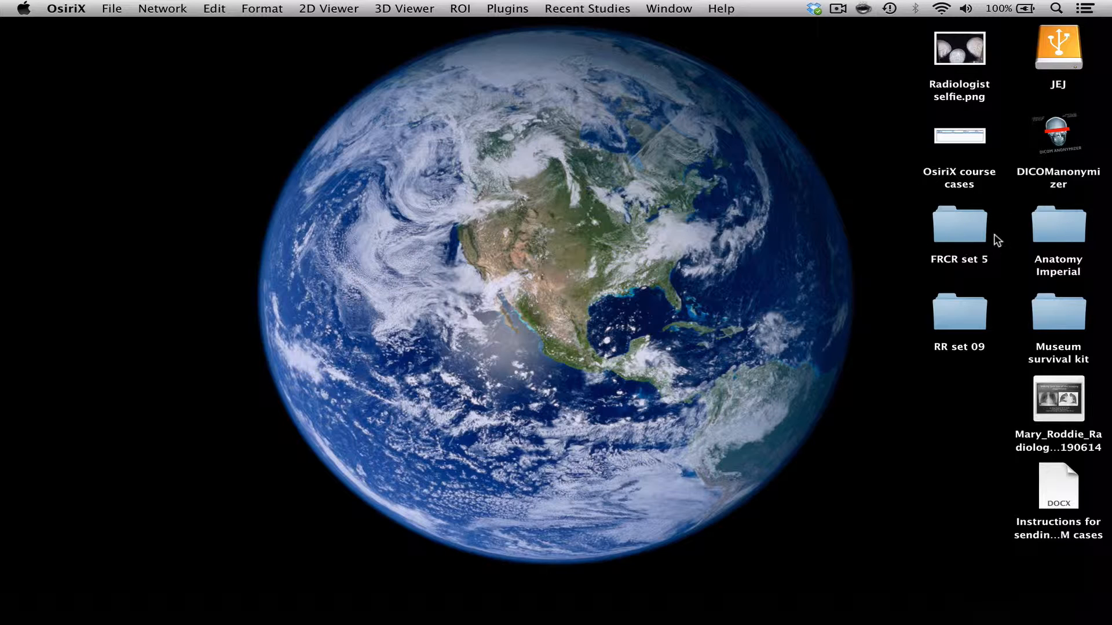
mouse_move(923, 232)
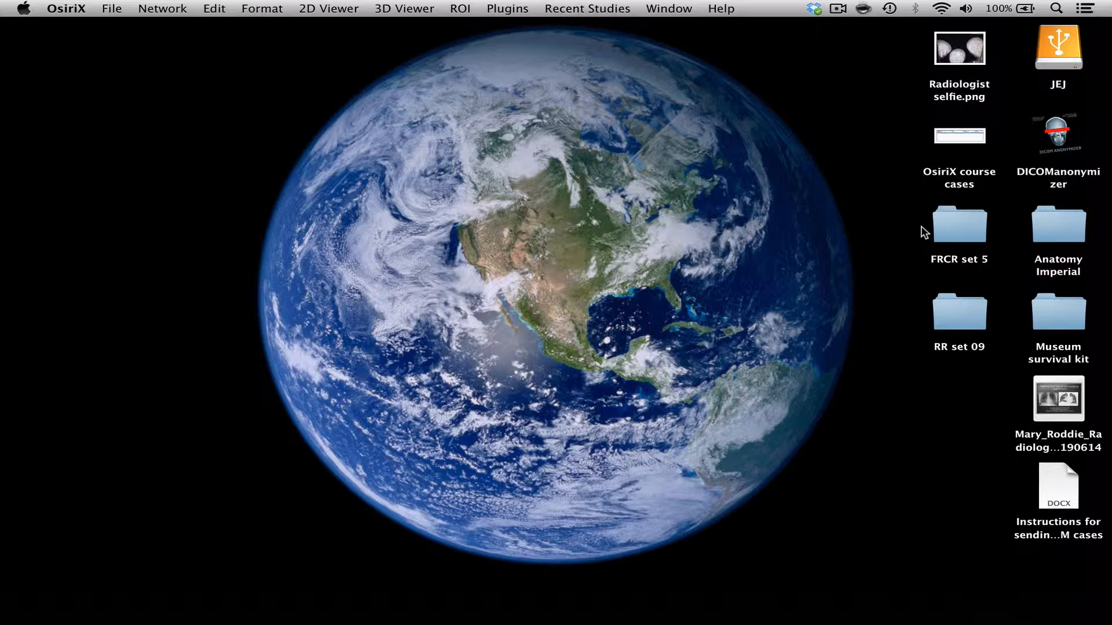
double_click(959, 222)
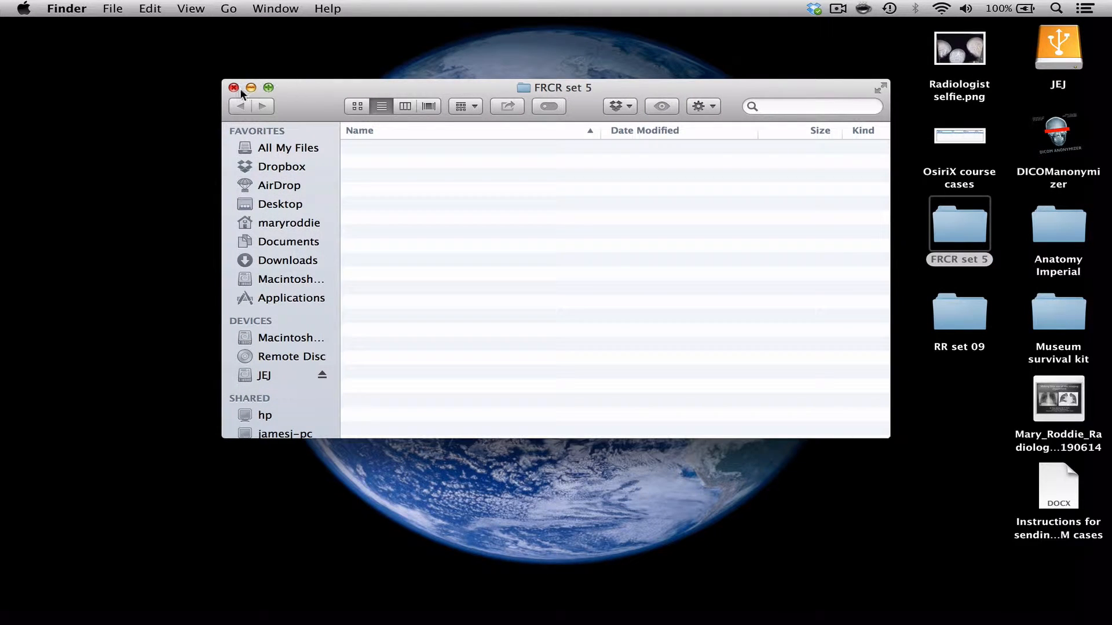
click(234, 87)
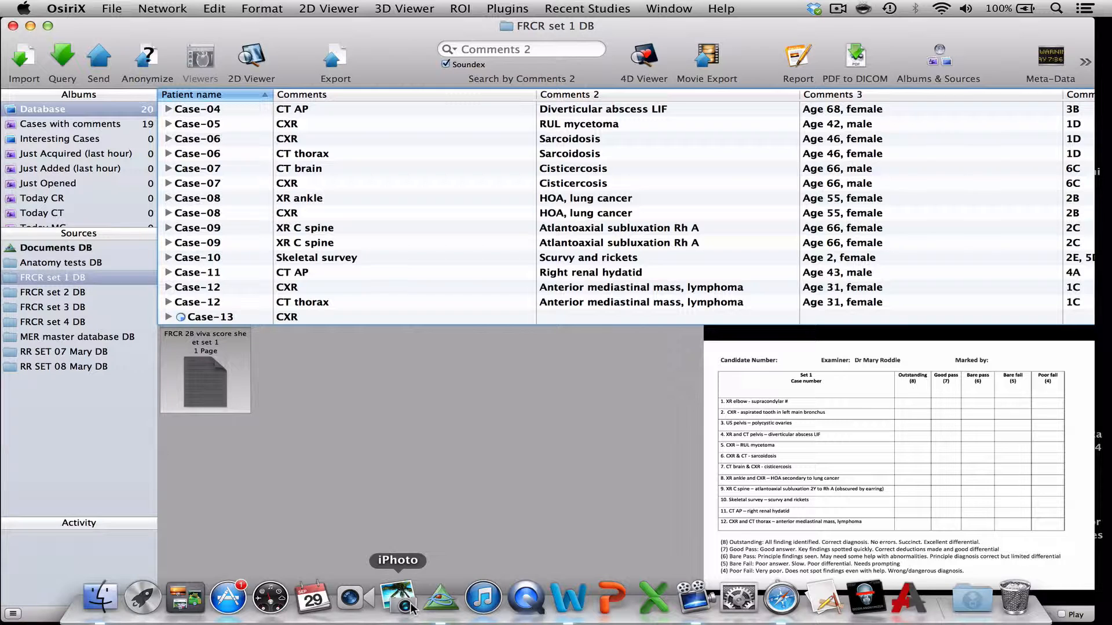
mouse_move(357, 504)
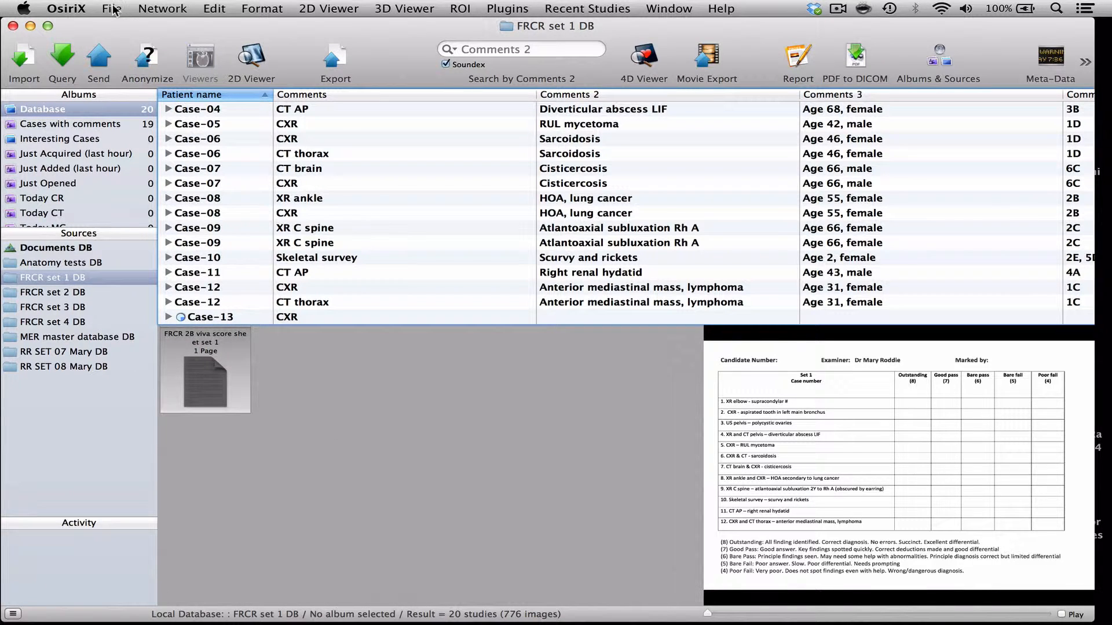
Step: Create a new OsiriX database in the FRCR set 5 folder on the Desktop
click(111, 8)
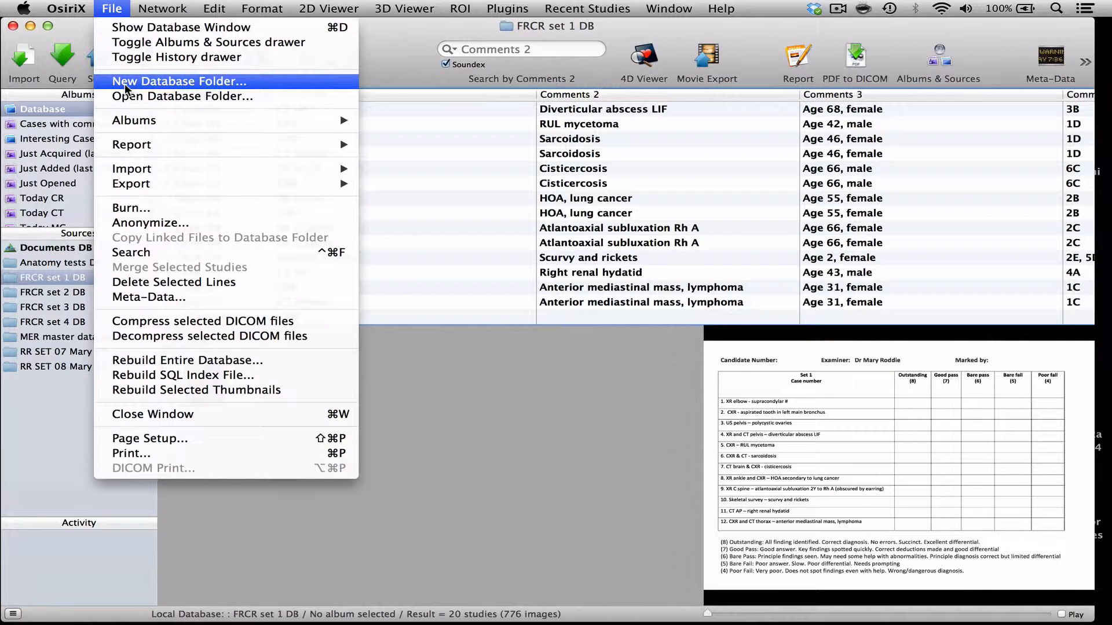
click(178, 81)
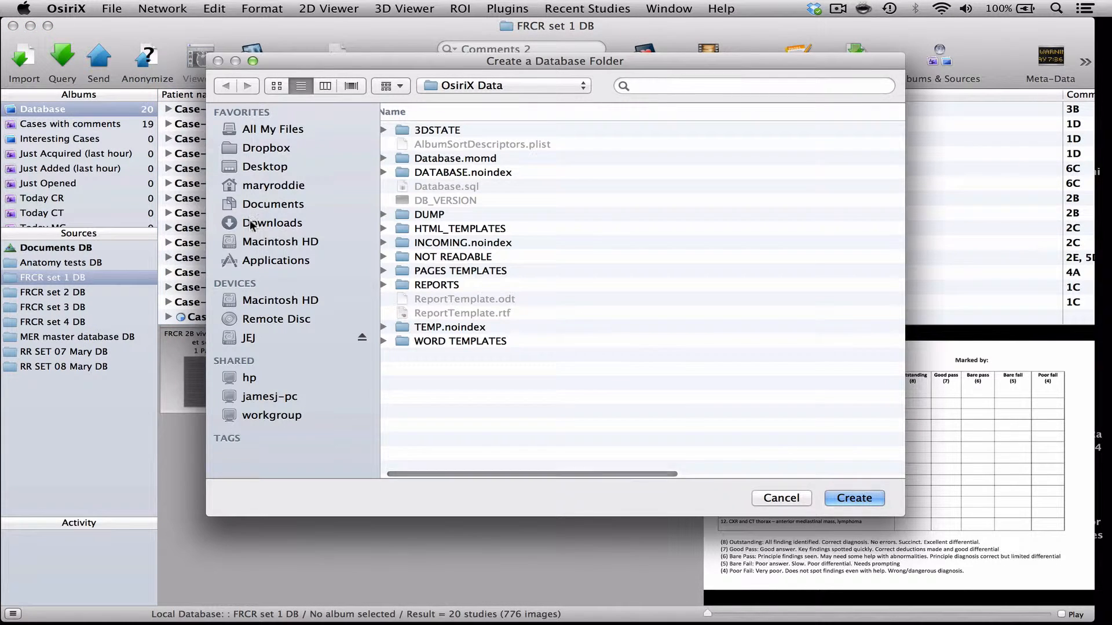
click(265, 165)
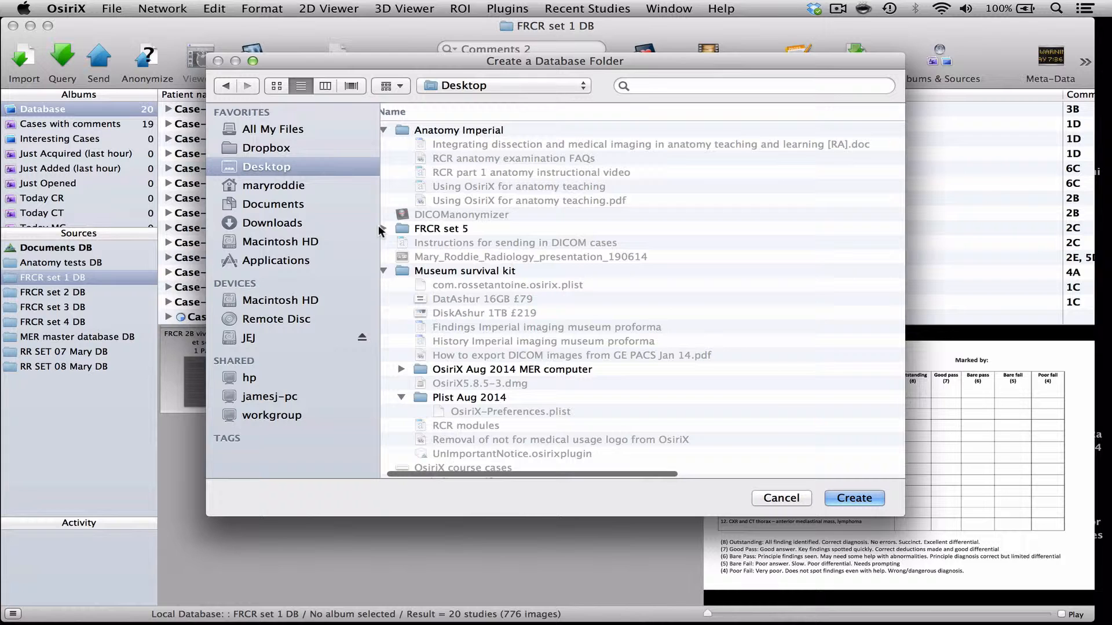
click(440, 228)
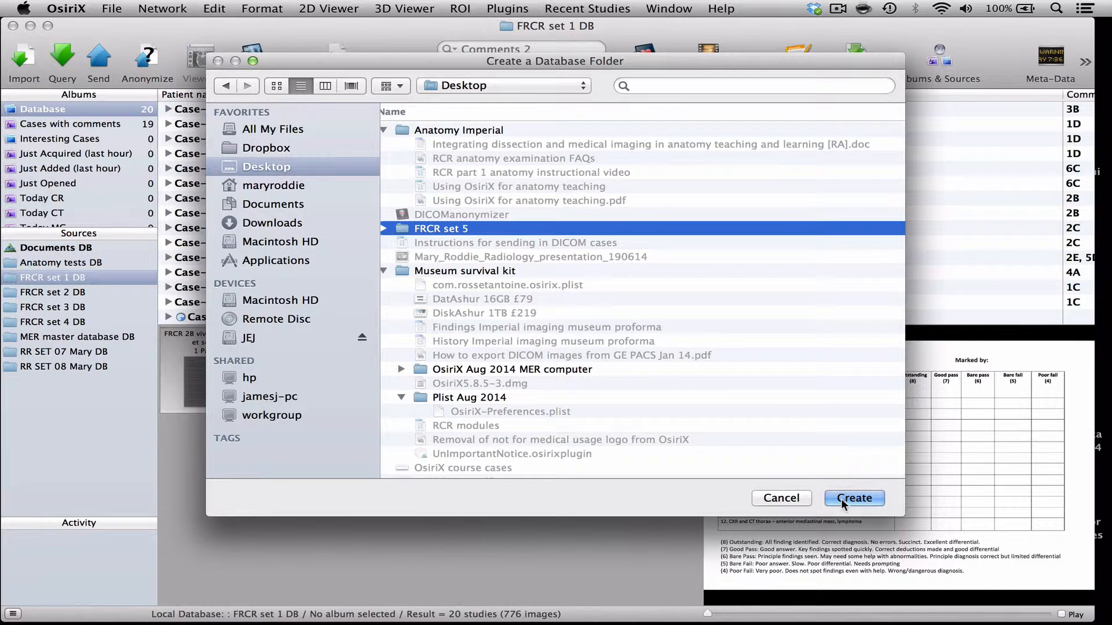
click(854, 498)
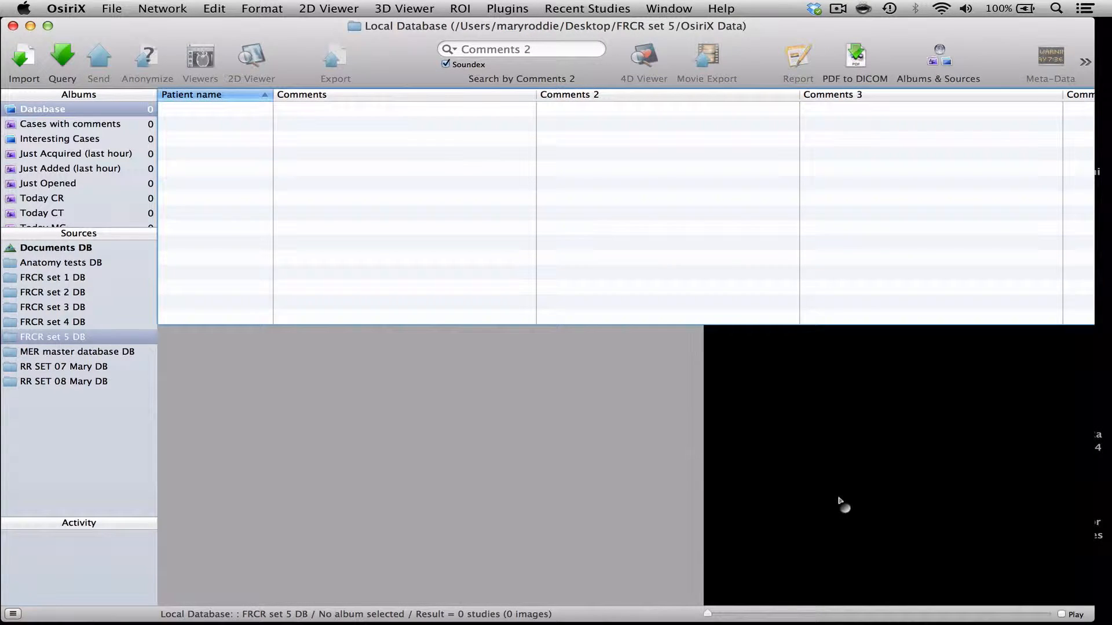
mouse_move(77, 352)
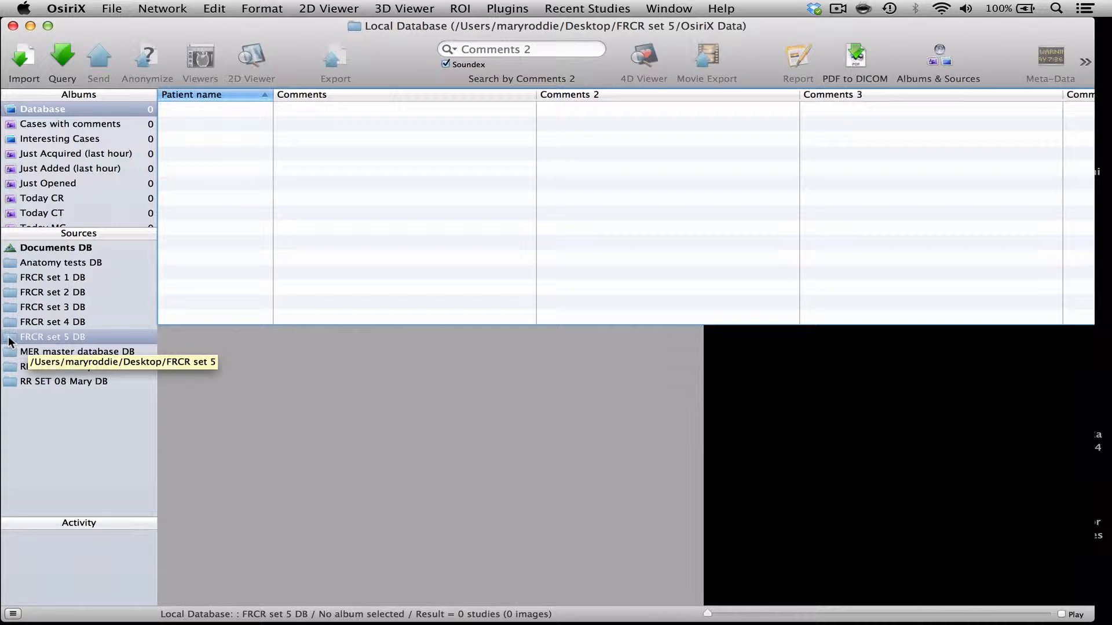
Step: Return to the Documents DB source with its four teaching cases
click(56, 248)
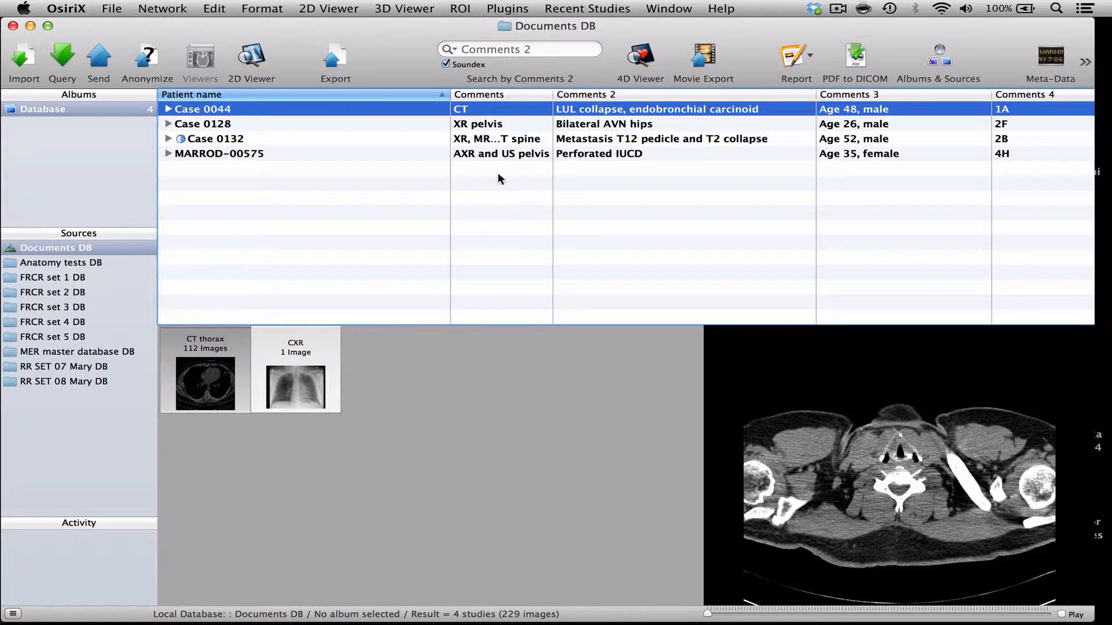
Step: Anonymise the Case 0128 pelvis study using the Viva set template as Case-01
click(202, 124)
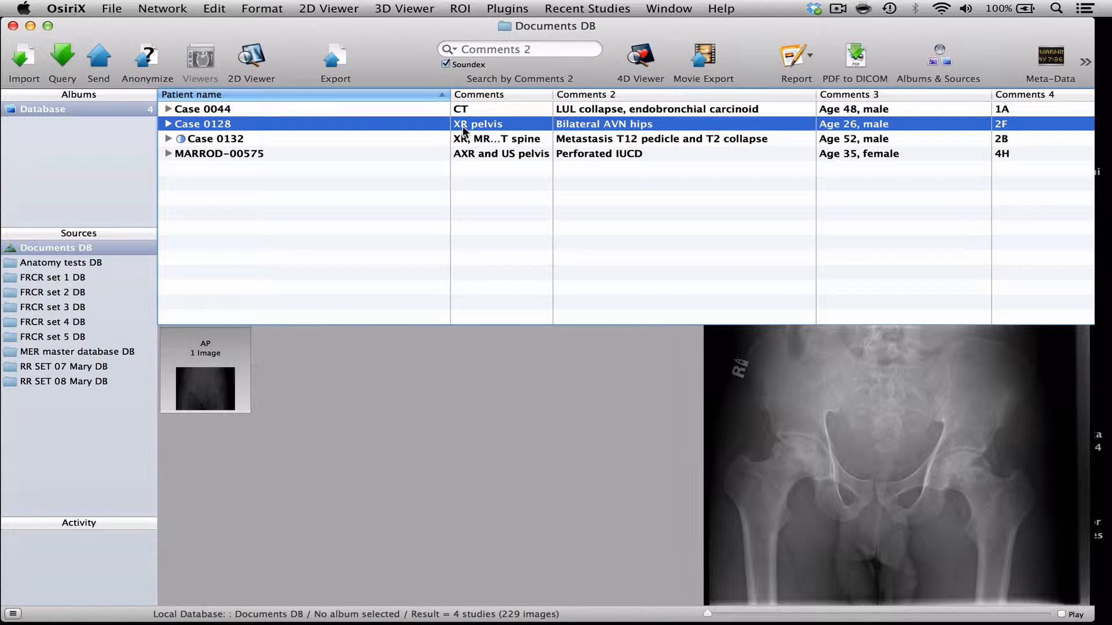
mouse_move(428, 129)
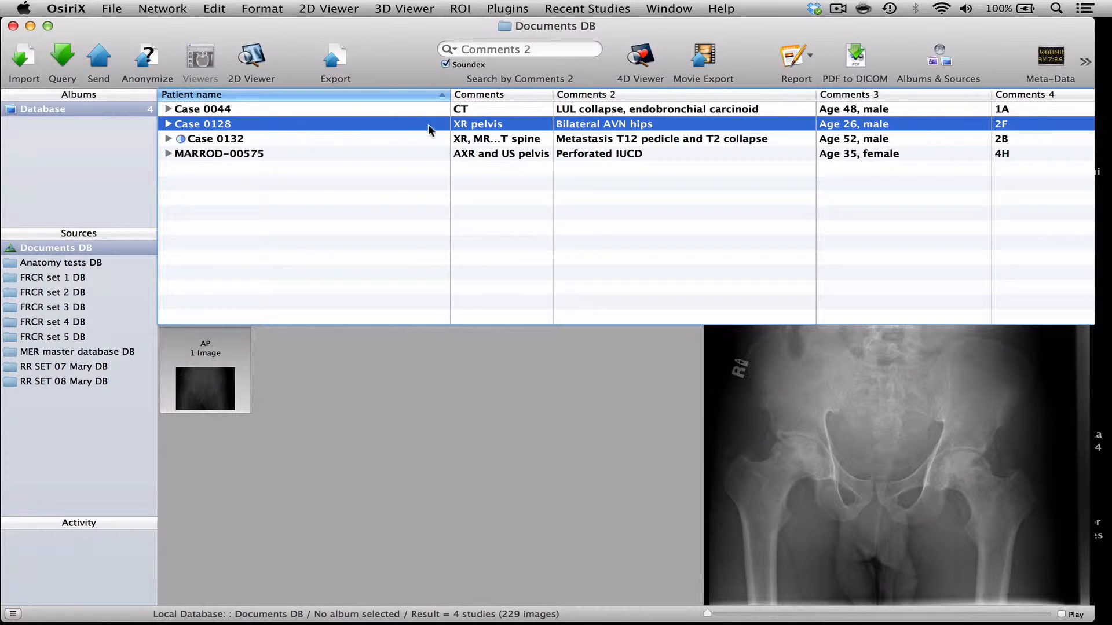
mouse_move(474, 125)
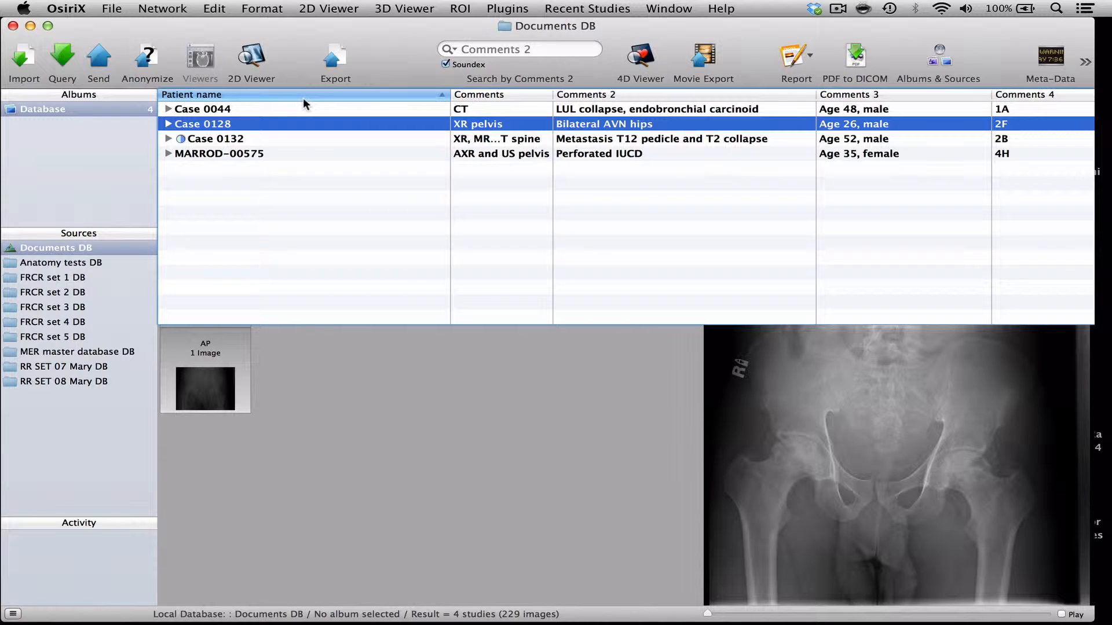
mouse_move(146, 60)
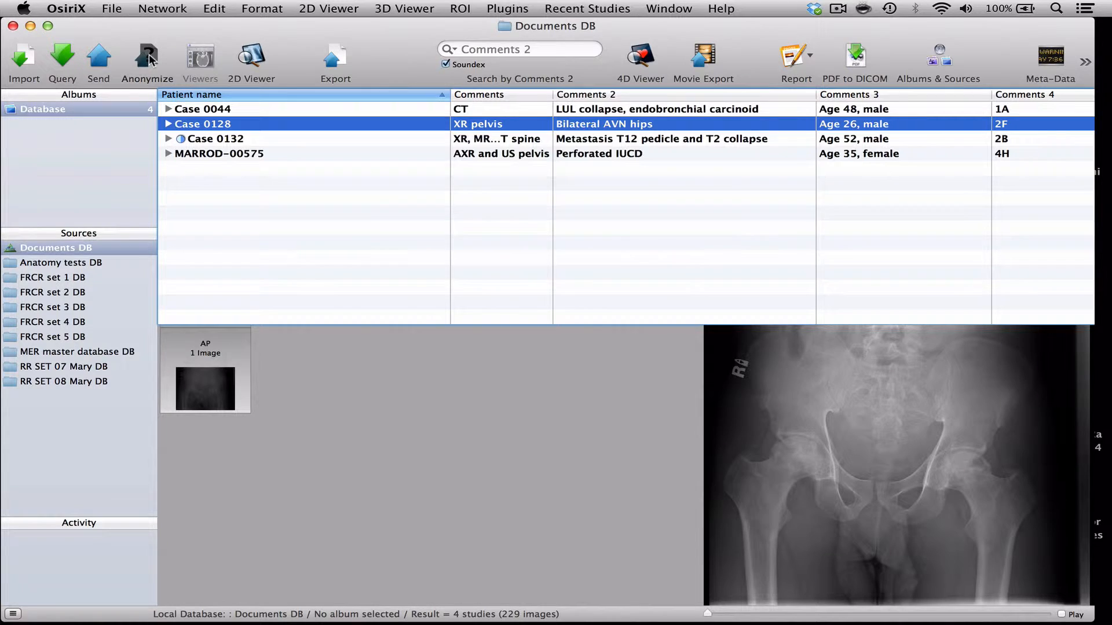
click(147, 61)
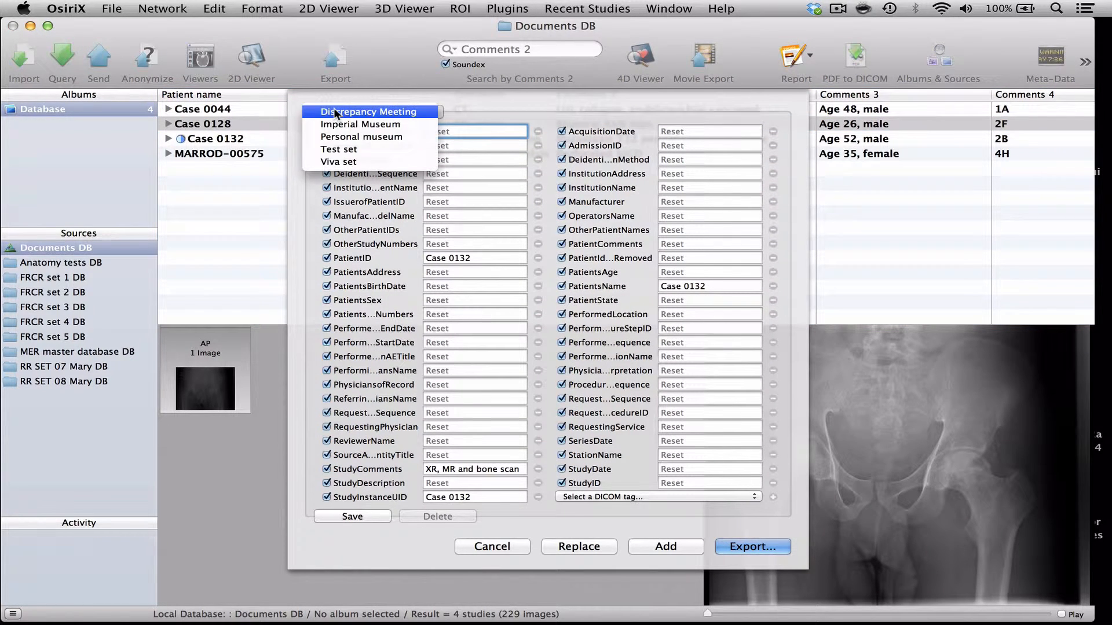
mouse_move(361, 137)
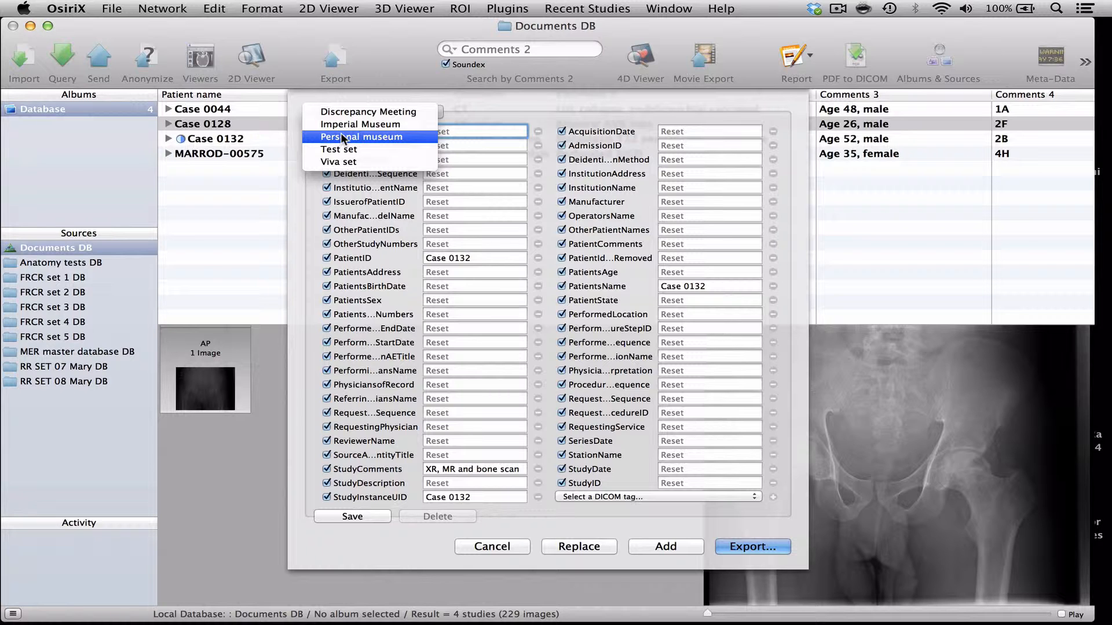
mouse_move(339, 162)
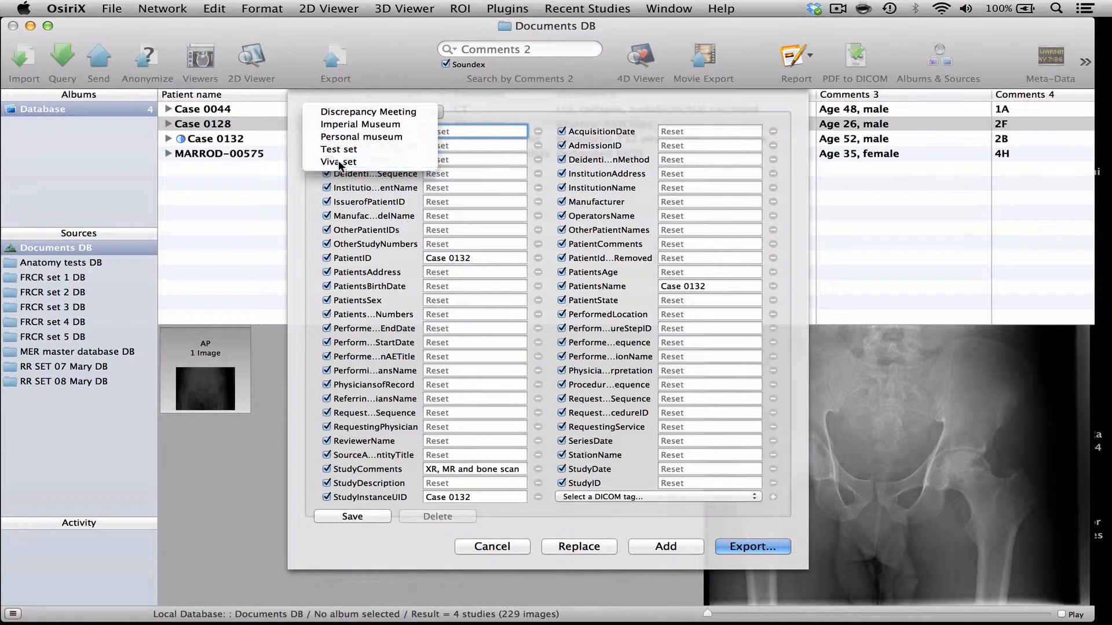
click(340, 162)
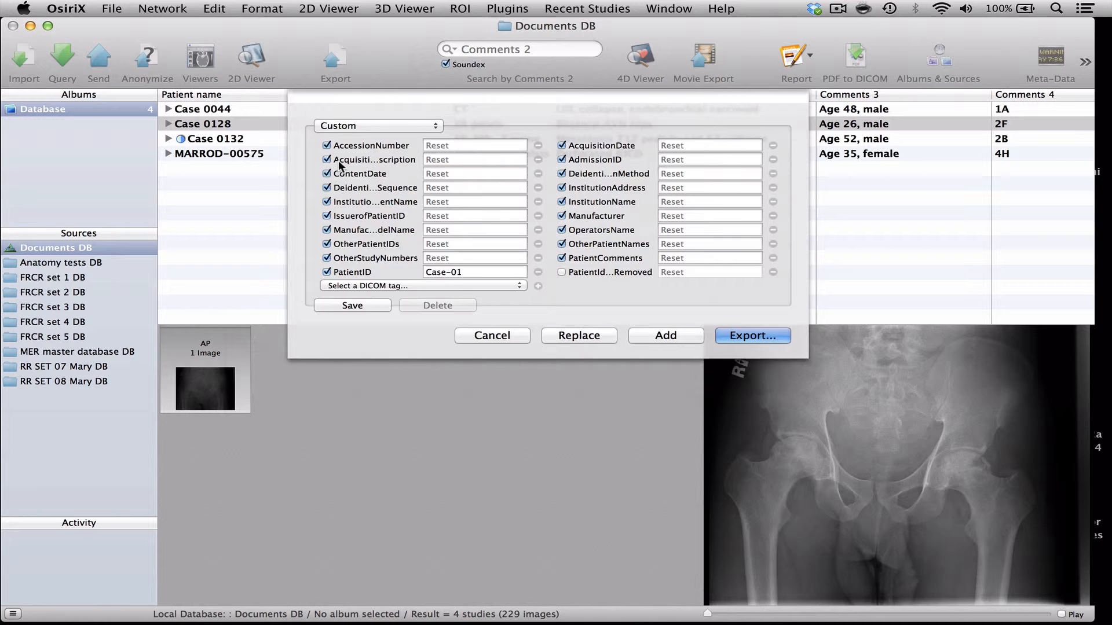
click(377, 125)
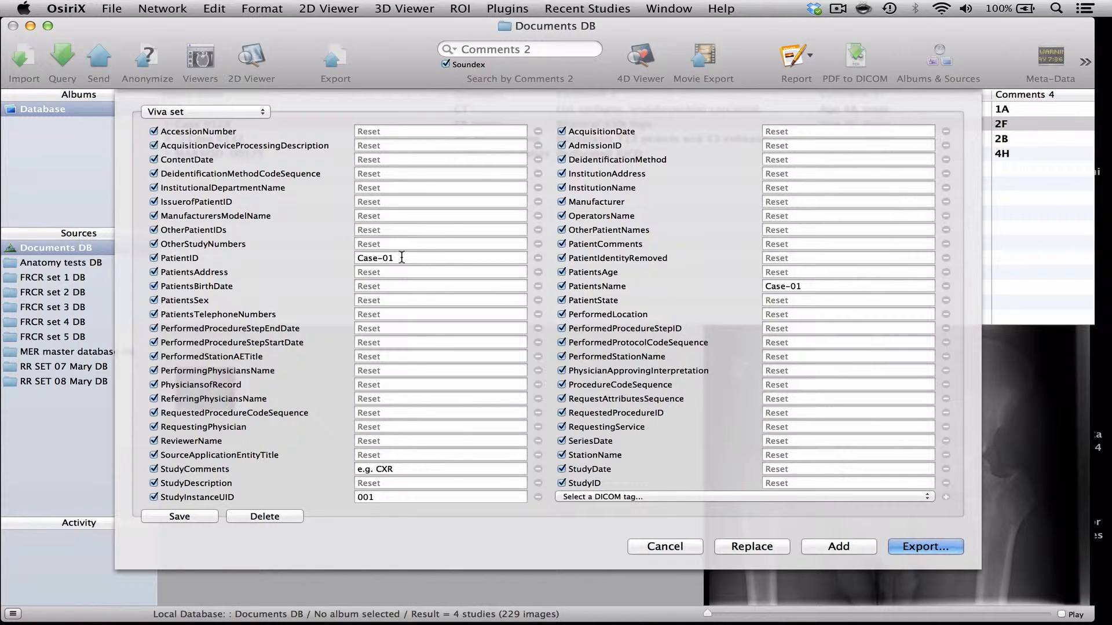
mouse_move(815, 280)
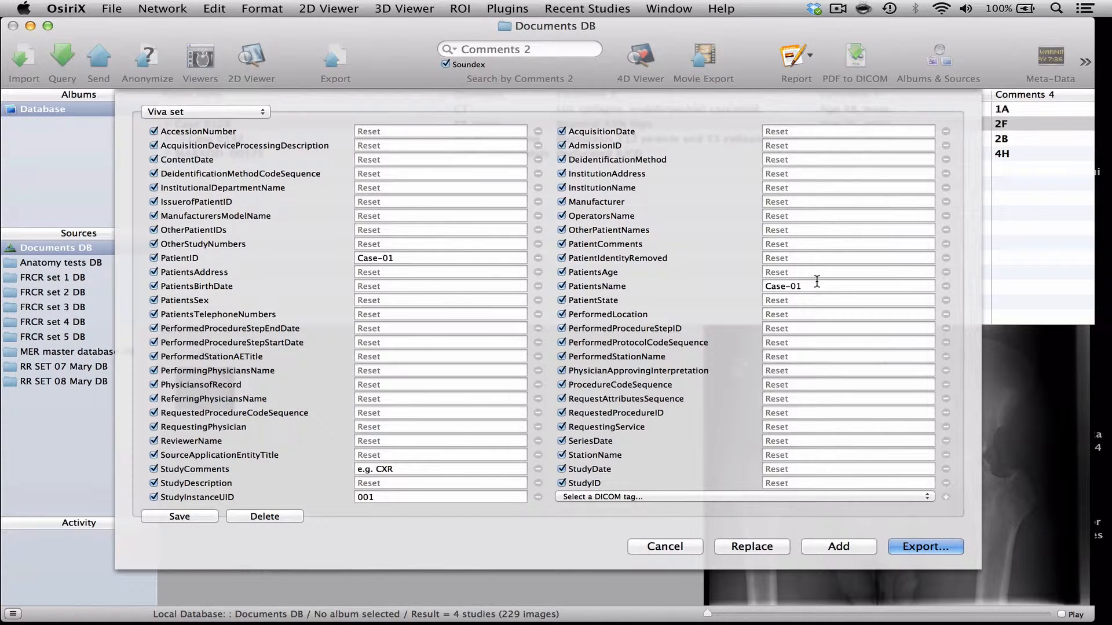
mouse_move(411, 271)
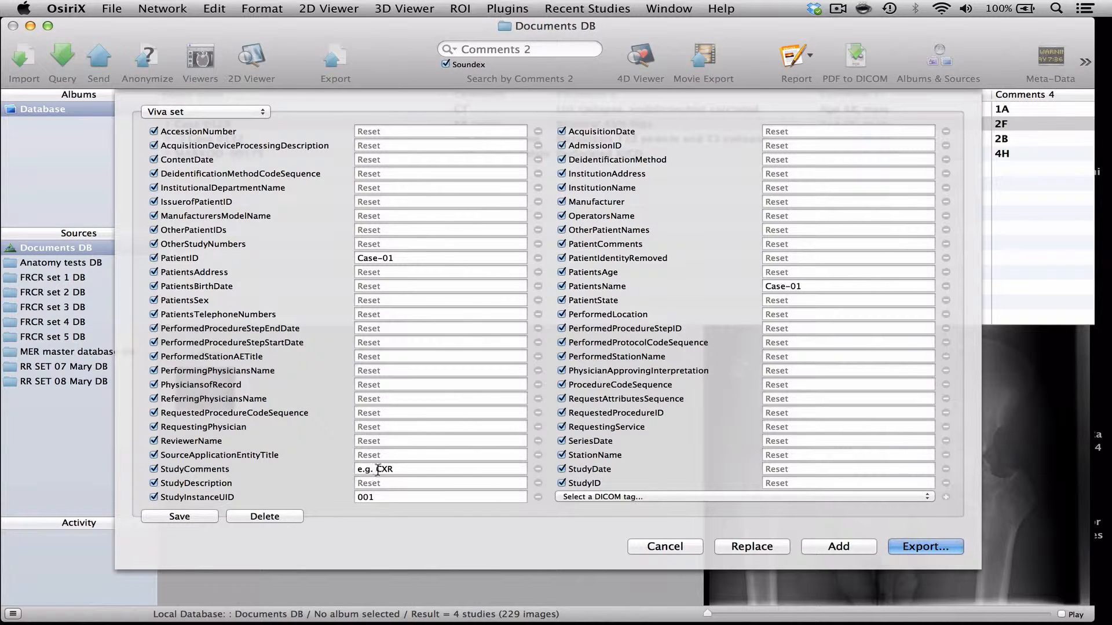
Step: Set the StudyComments value to XR pelvis and add the anonymised copy
click(440, 469)
text(X)
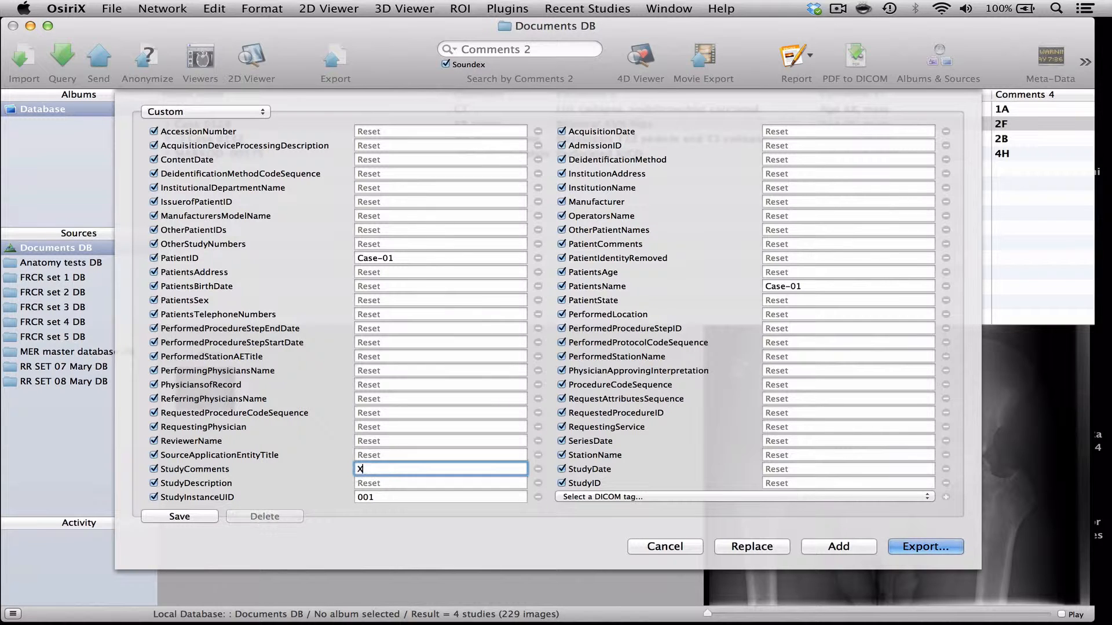
text(r pelvis)
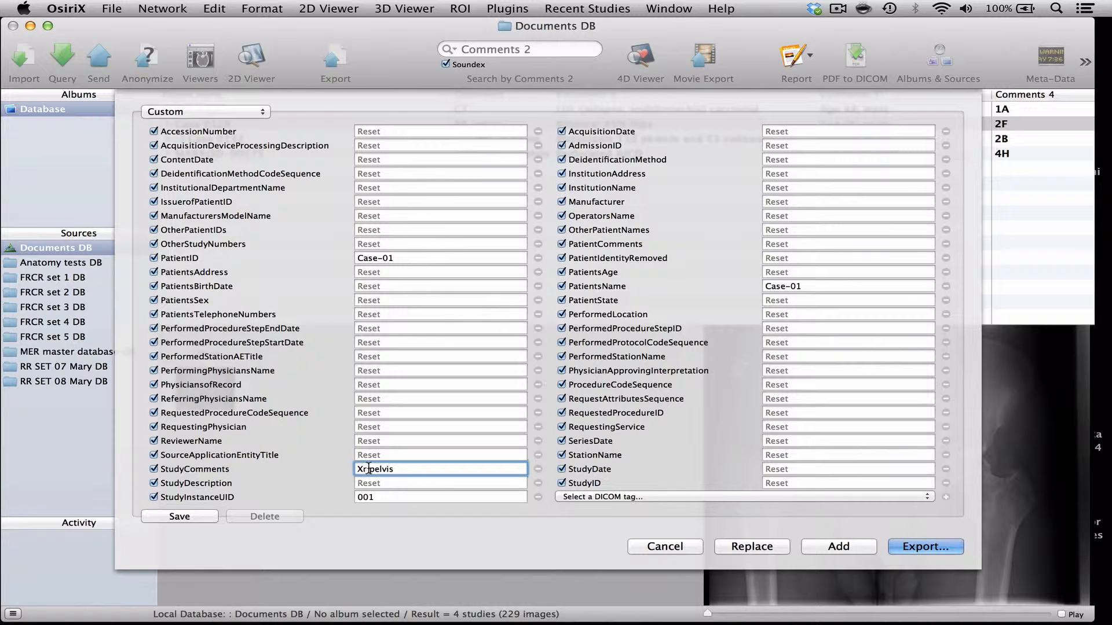
text(R)
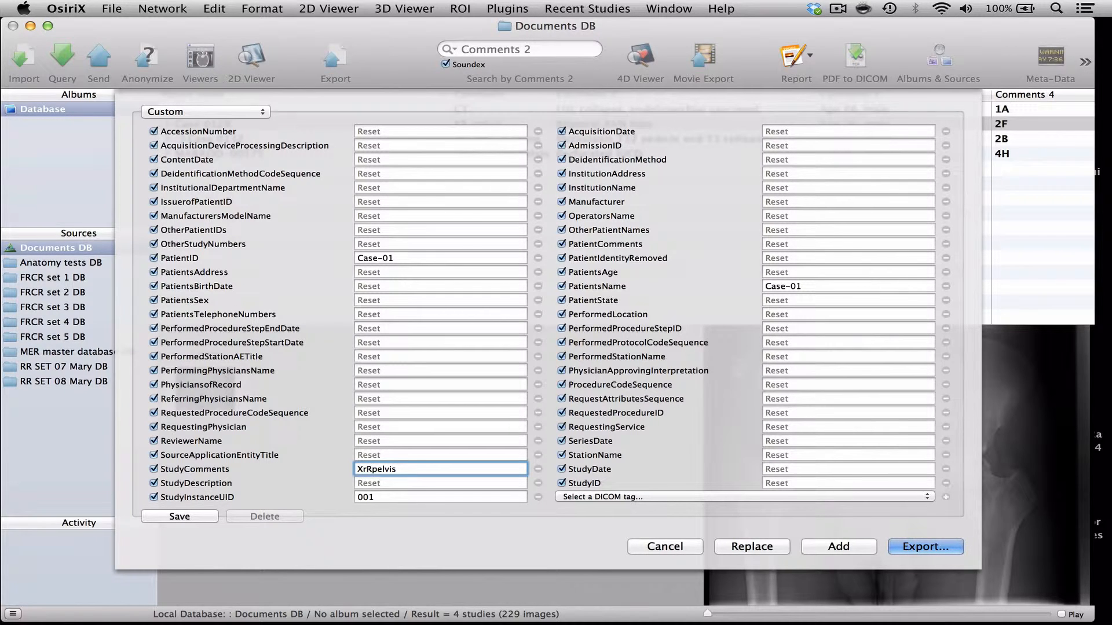
text(XRpelvis)
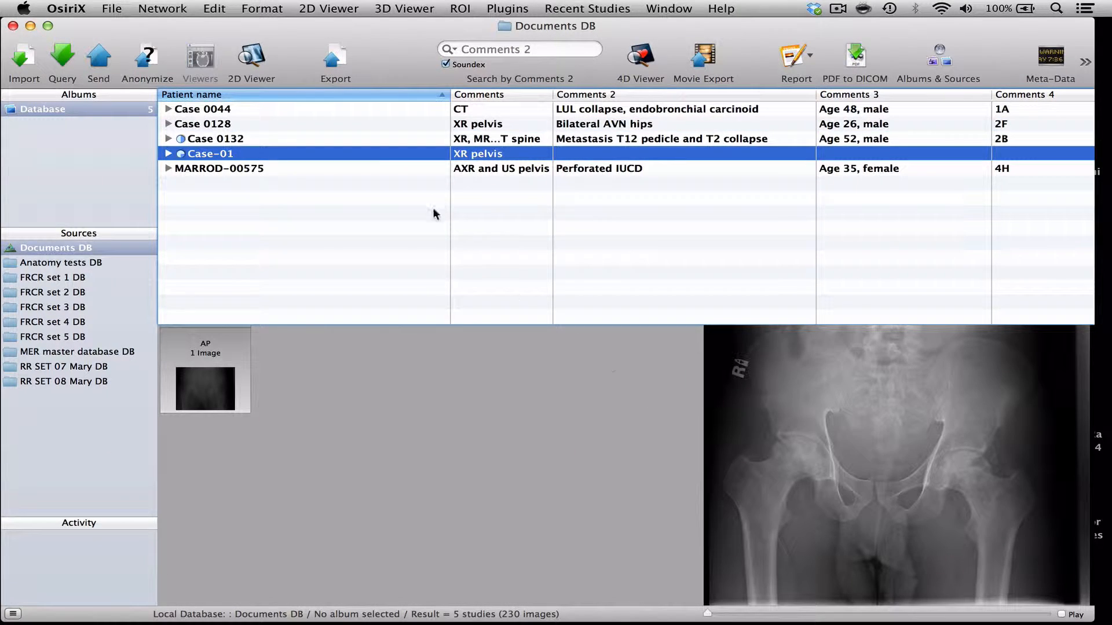
mouse_move(361, 160)
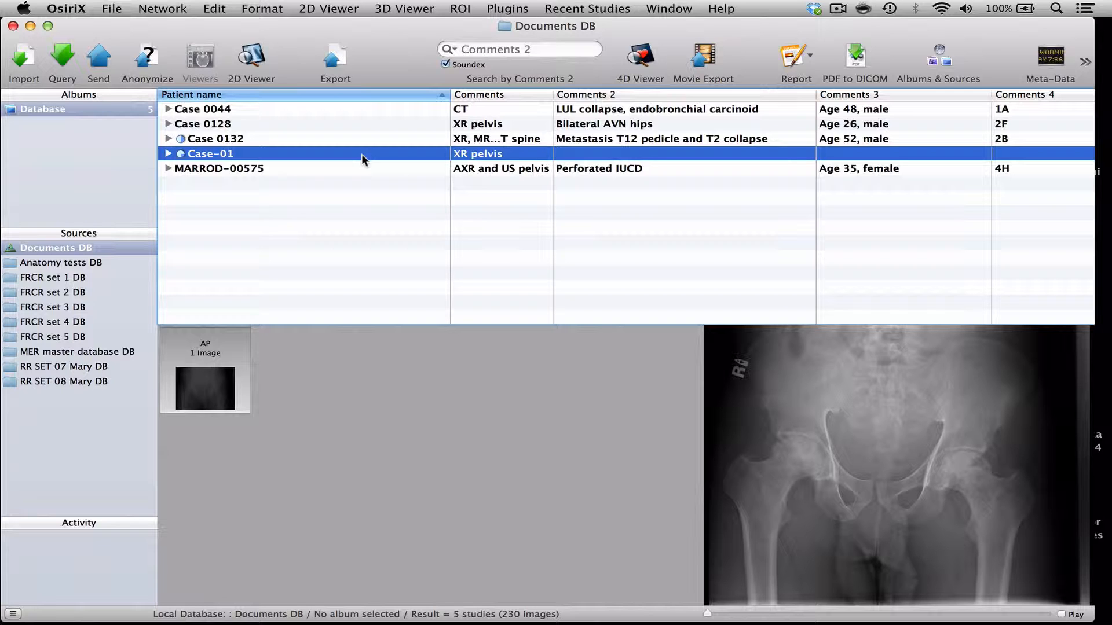
mouse_move(247, 155)
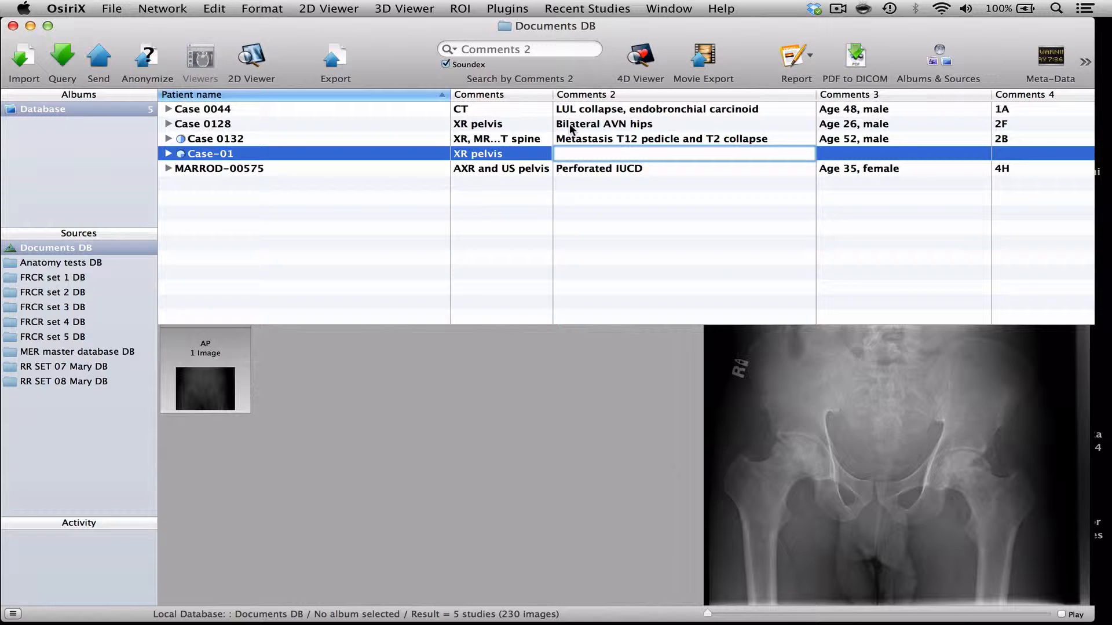
Step: Enter AVN as the Comments 2 diagnosis for Case-01
text(A)
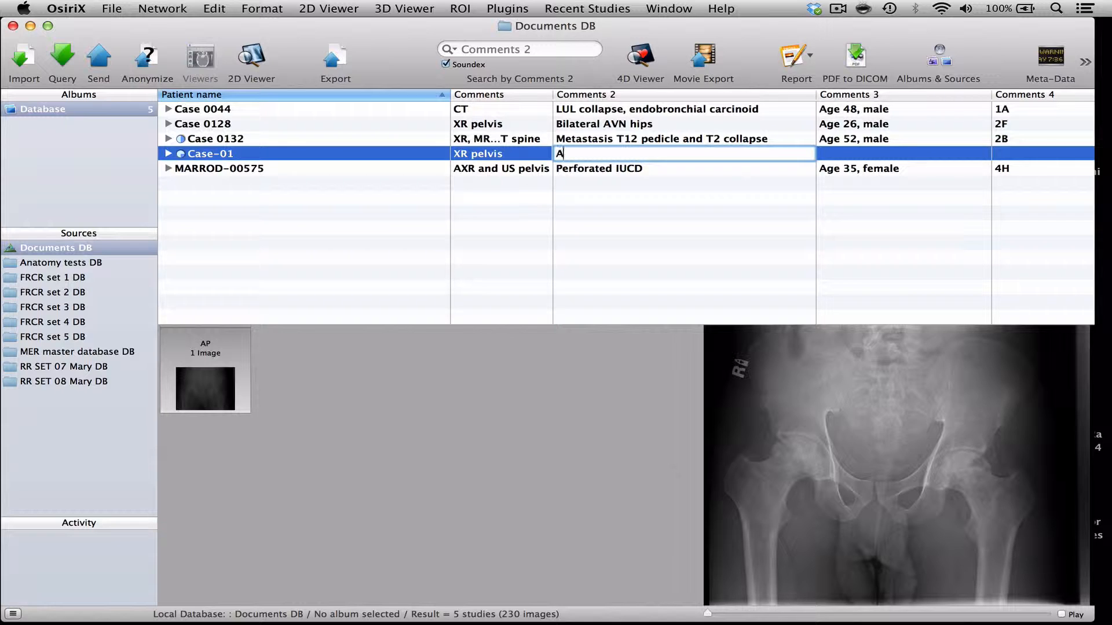
text(VN)
click(903, 152)
text(Age 52, male)
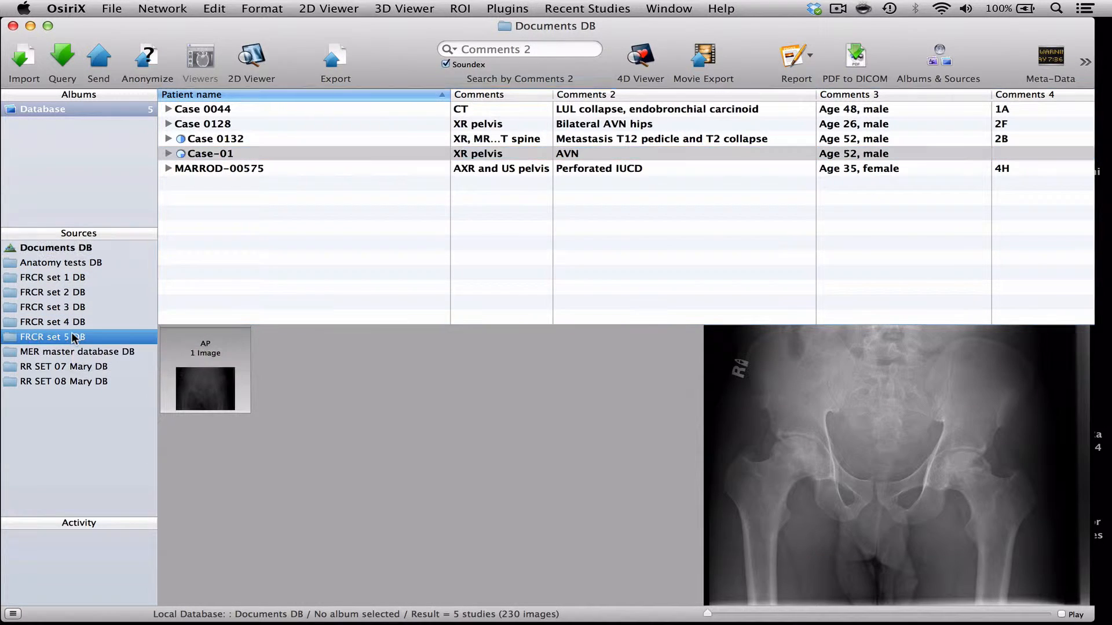
Step: Check FRCR set 5 DB holds Case-01, then return to Documents DB
click(52, 337)
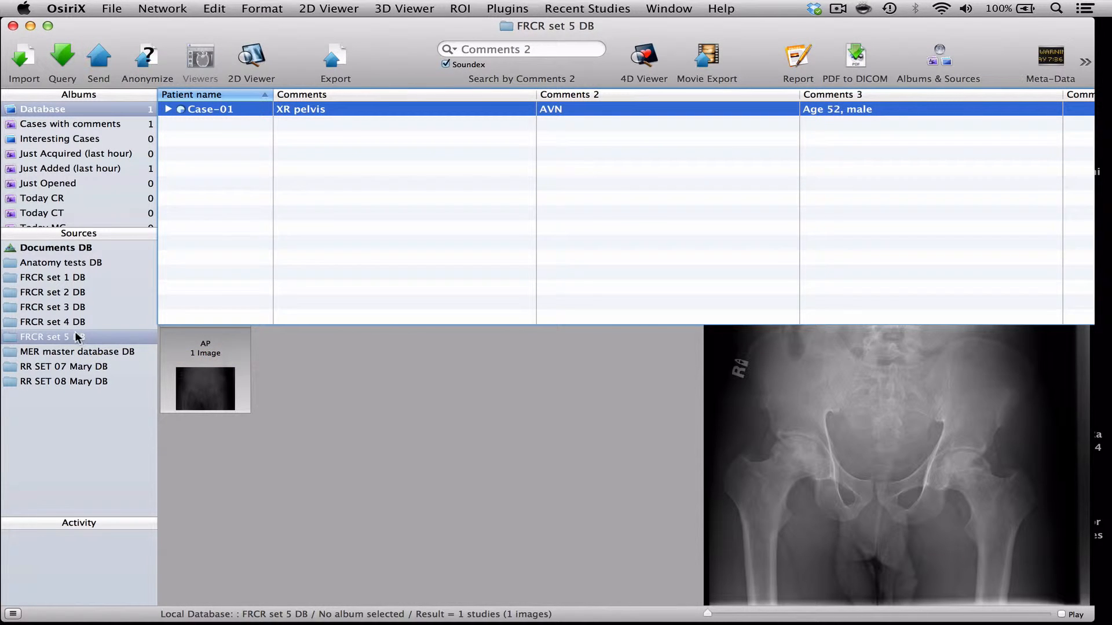
click(56, 248)
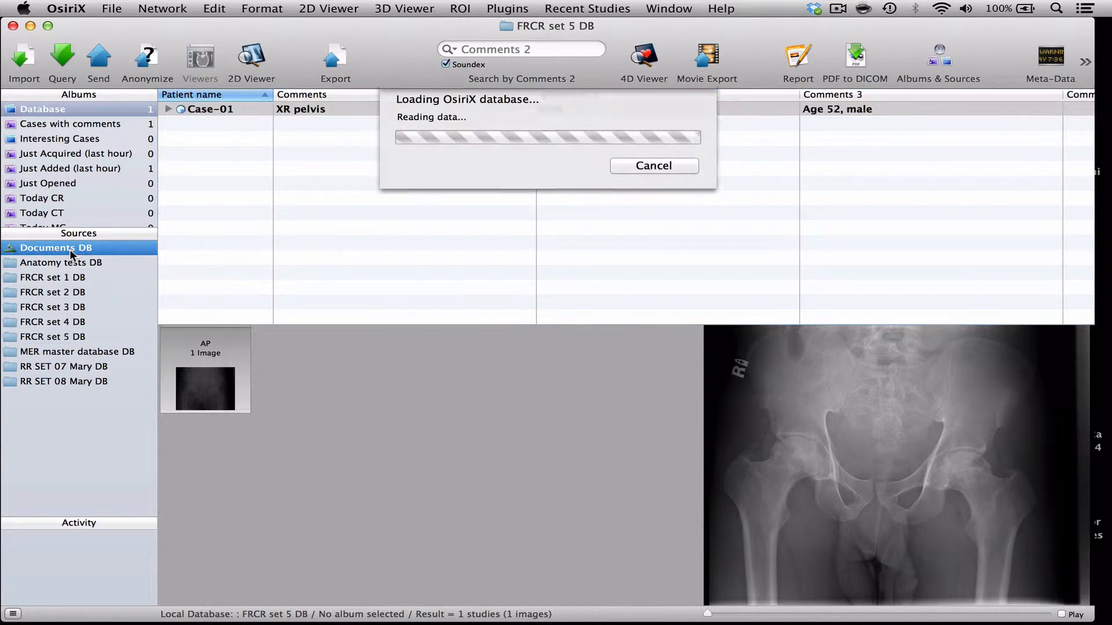
click(55, 248)
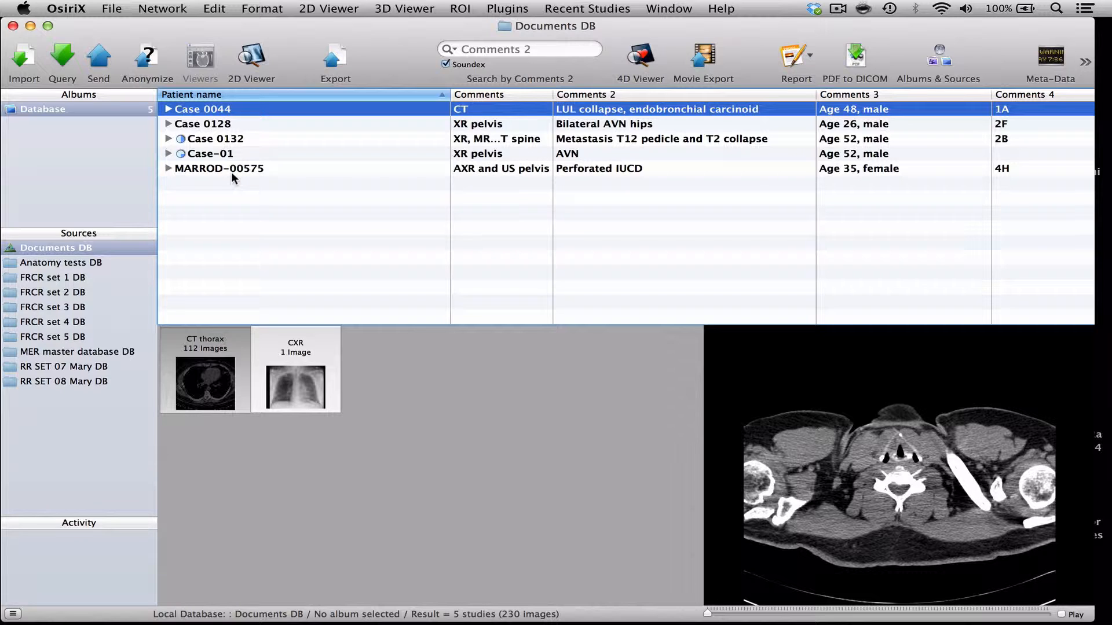
Step: Select Case 0132 to show its spine X-ray, bone scan and MRI series
click(216, 138)
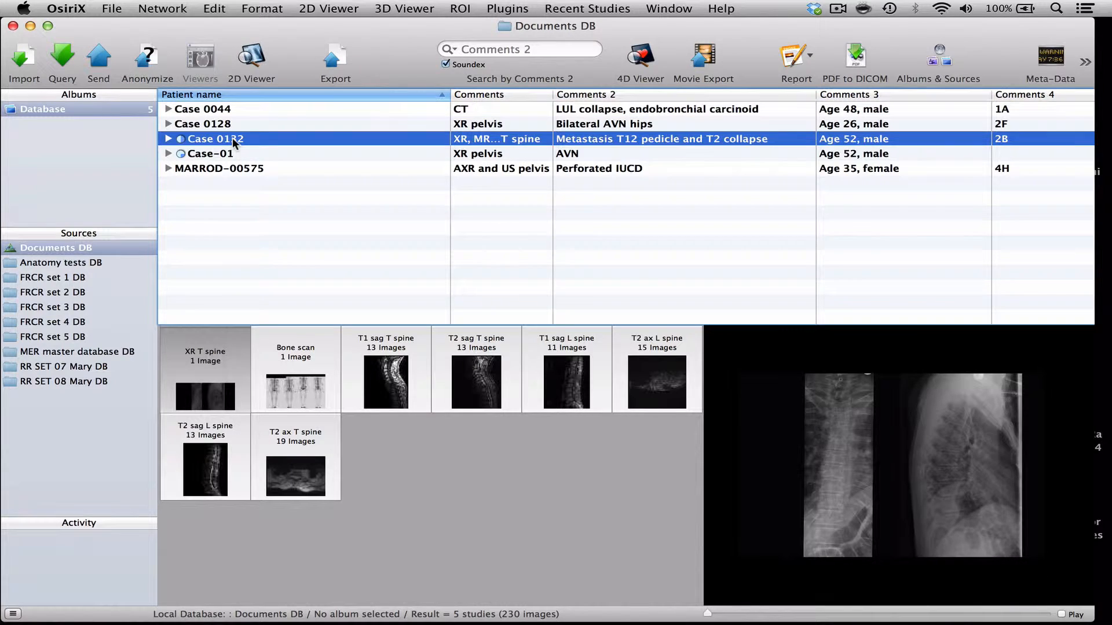
mouse_move(228, 345)
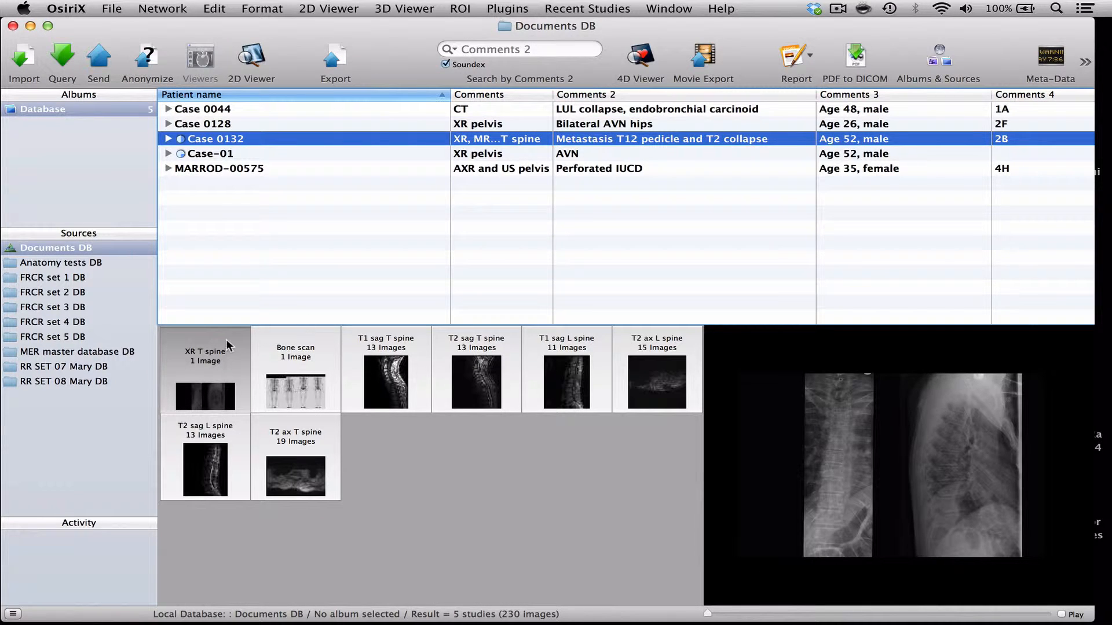
mouse_move(200, 390)
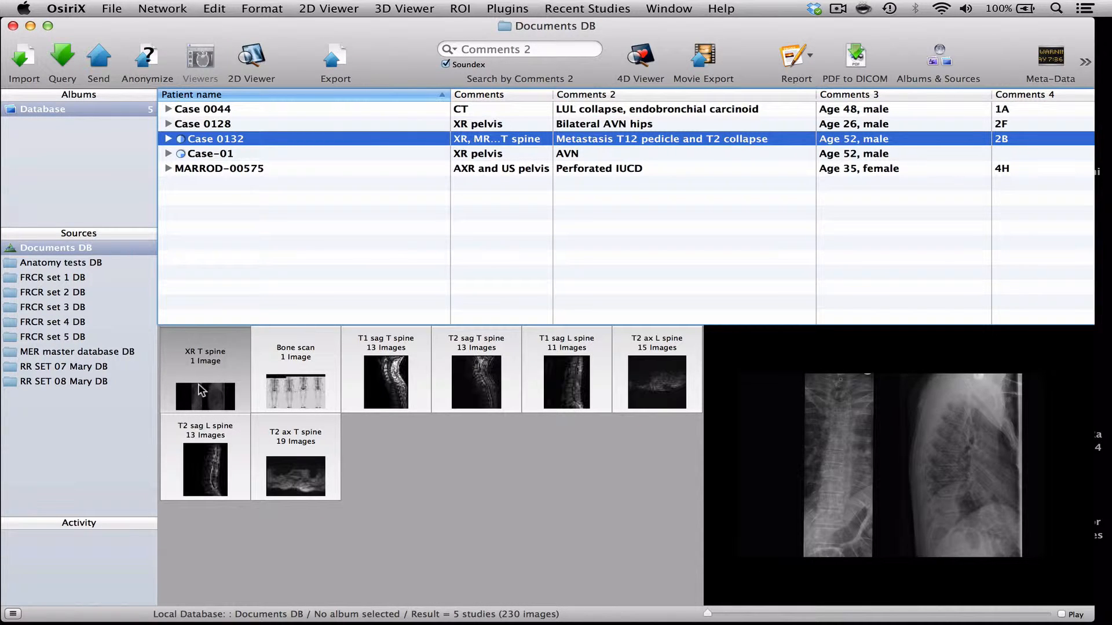
mouse_move(377, 378)
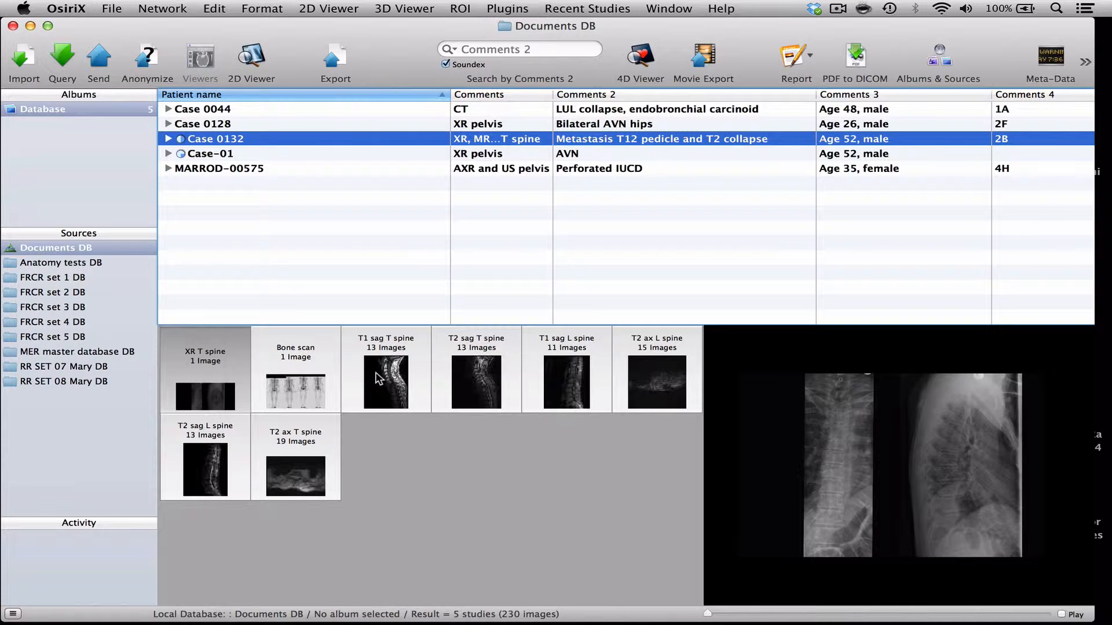
mouse_move(655, 374)
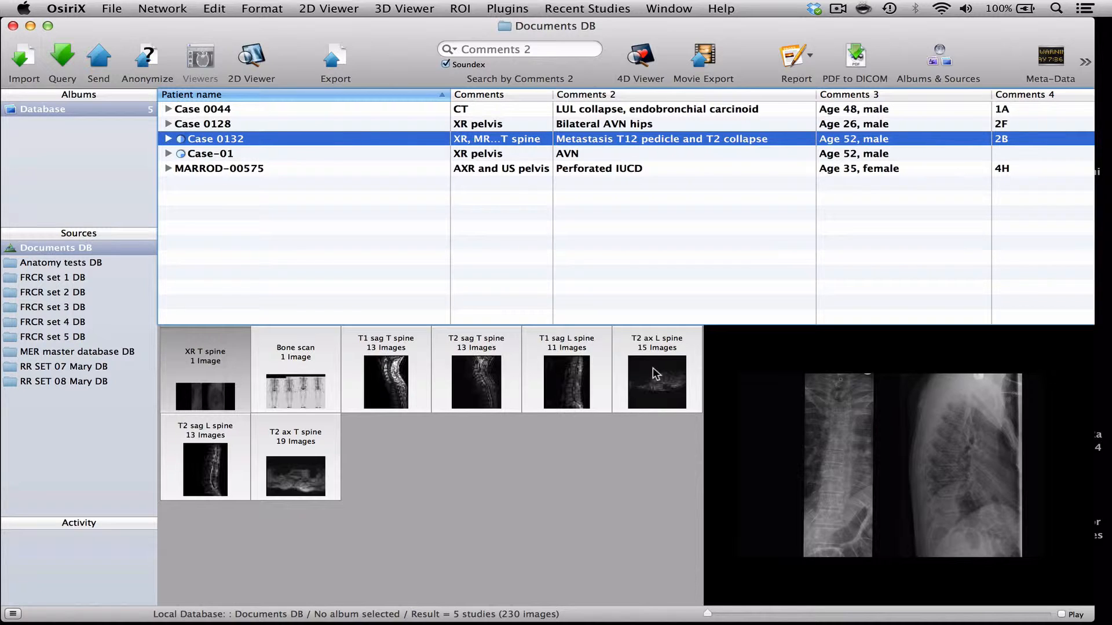
mouse_move(328, 377)
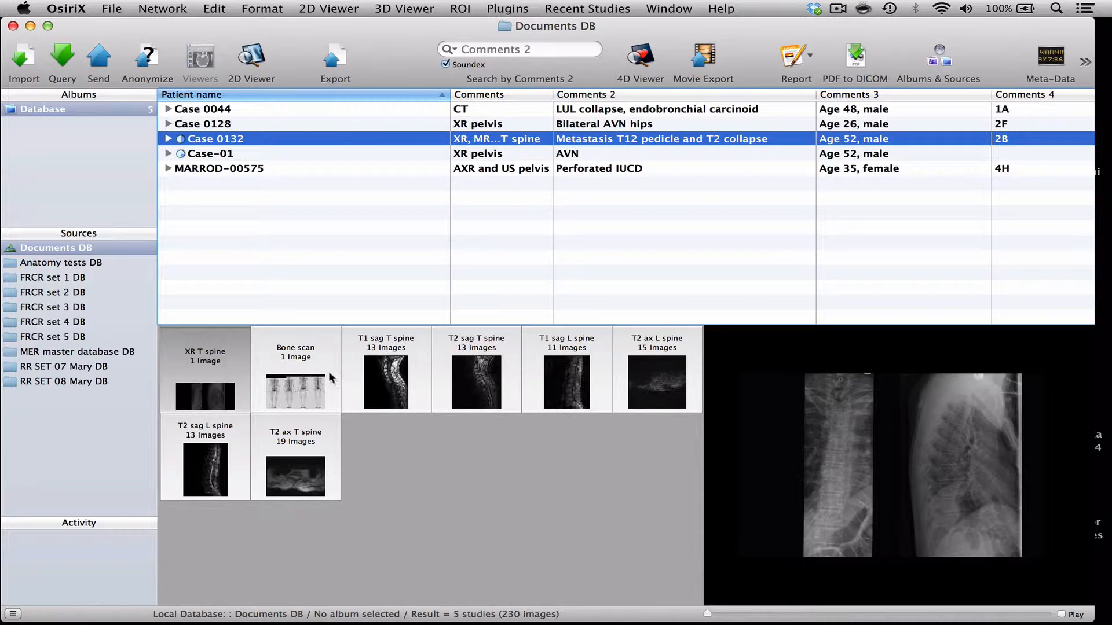
mouse_move(213, 367)
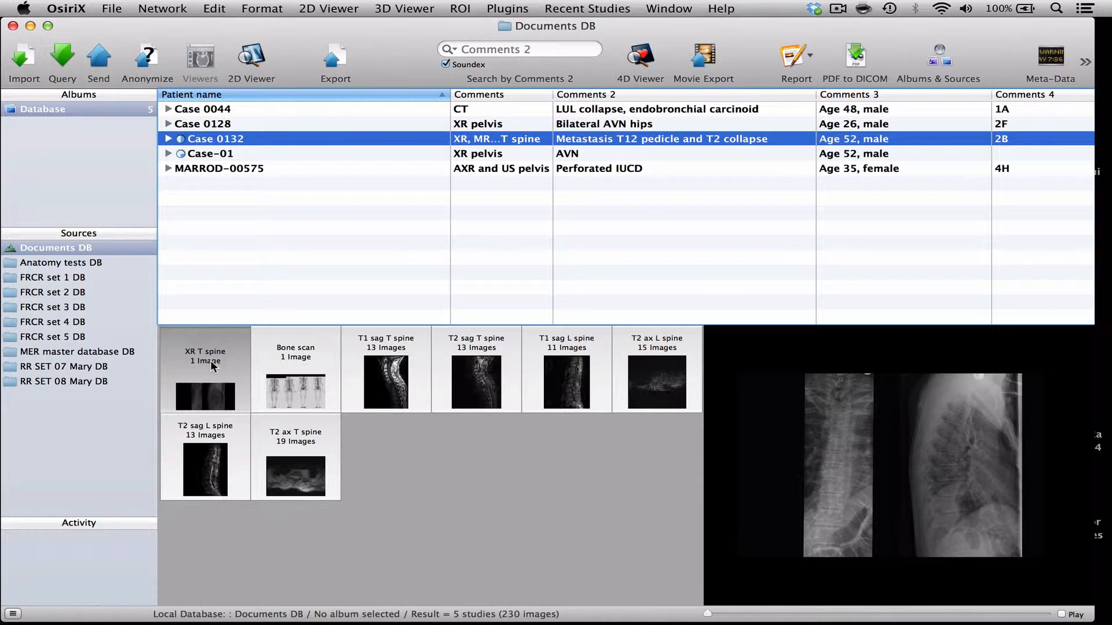
mouse_move(226, 356)
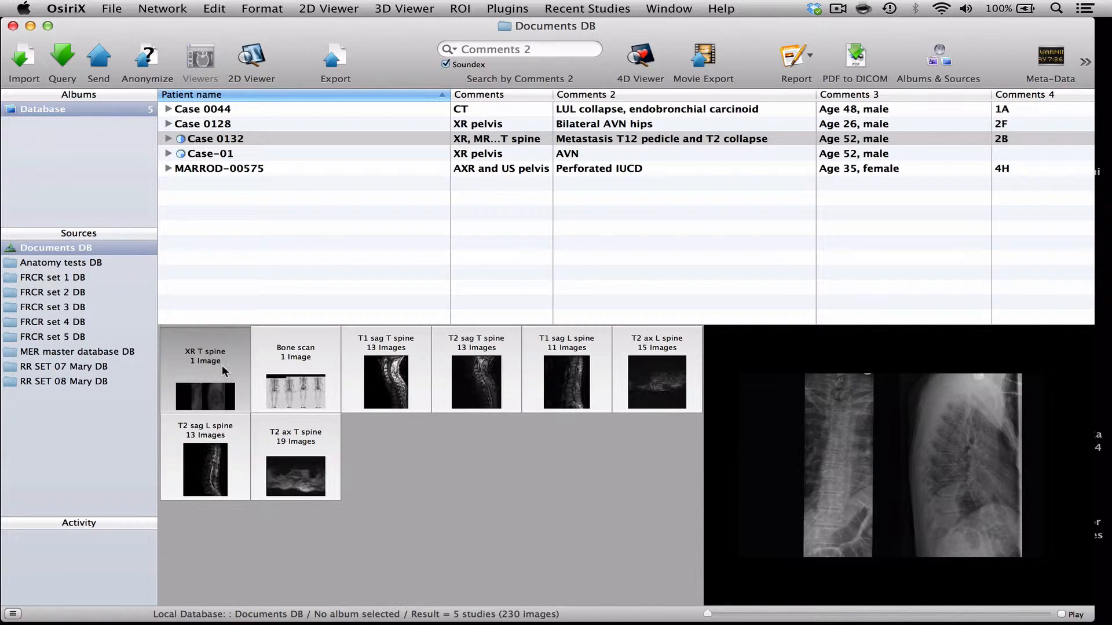
mouse_move(214, 337)
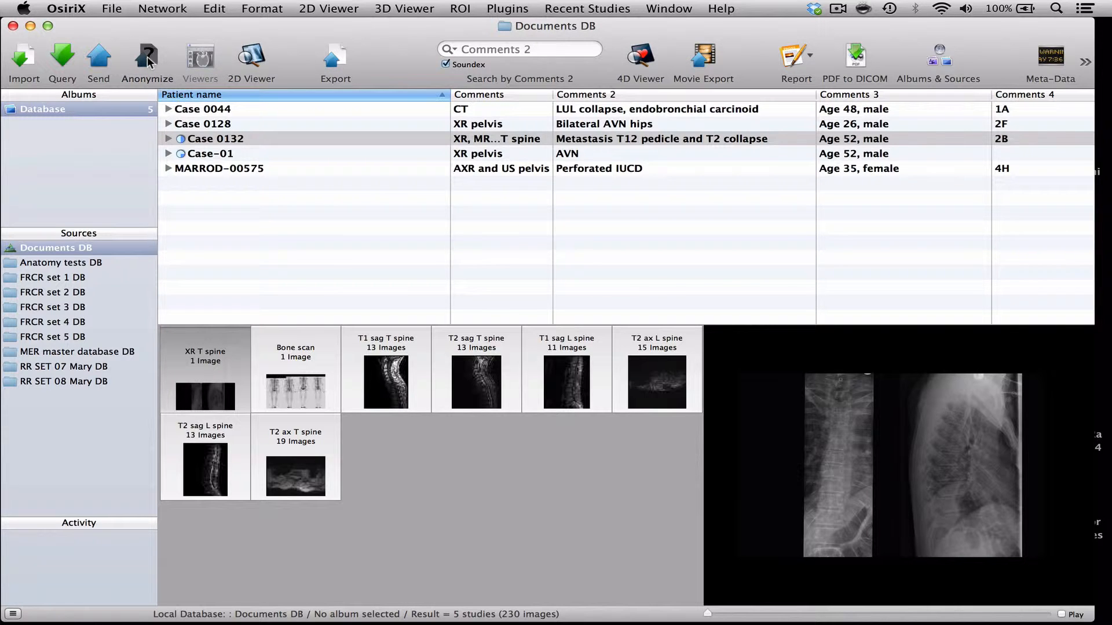
Step: Anonymise the XR T spine series as Case-02 with comment XR T spine and add the copy
click(147, 61)
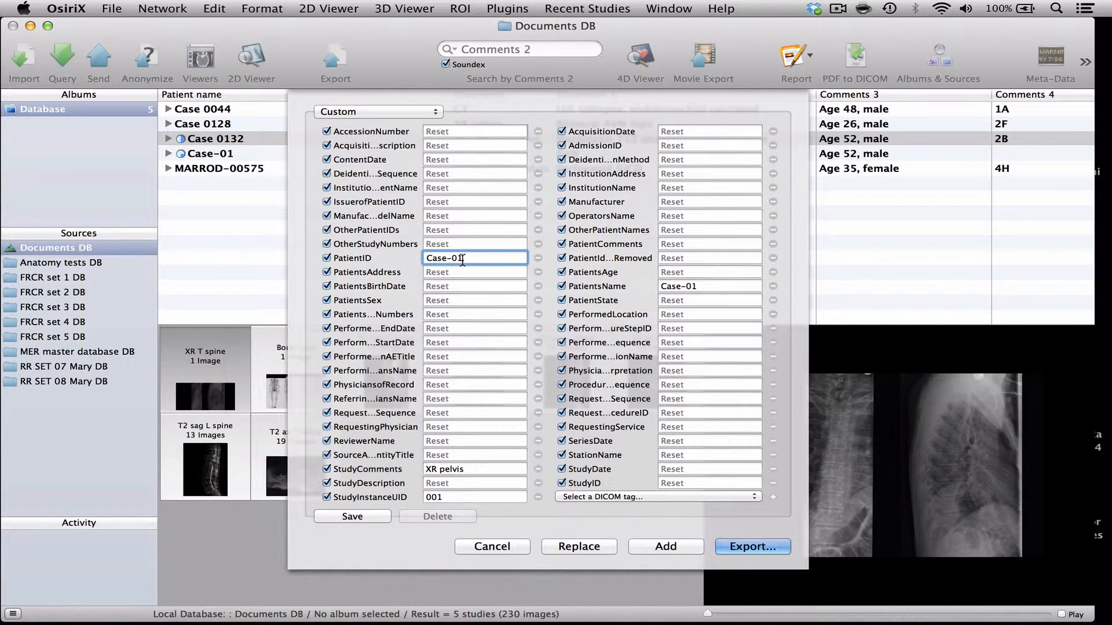
key(Backspace)
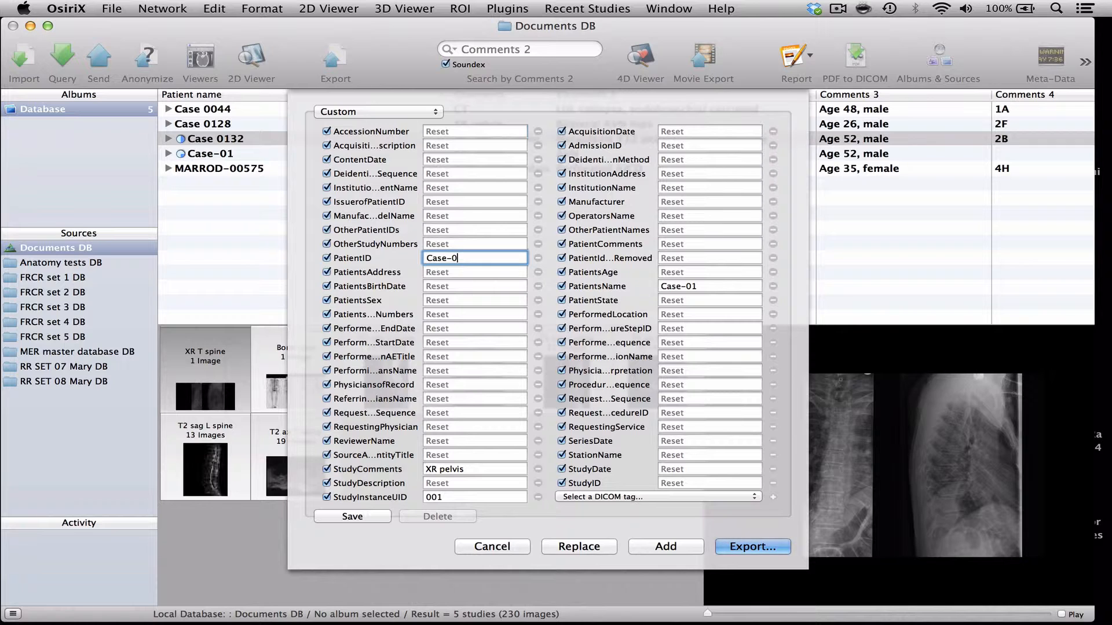
click(709, 286)
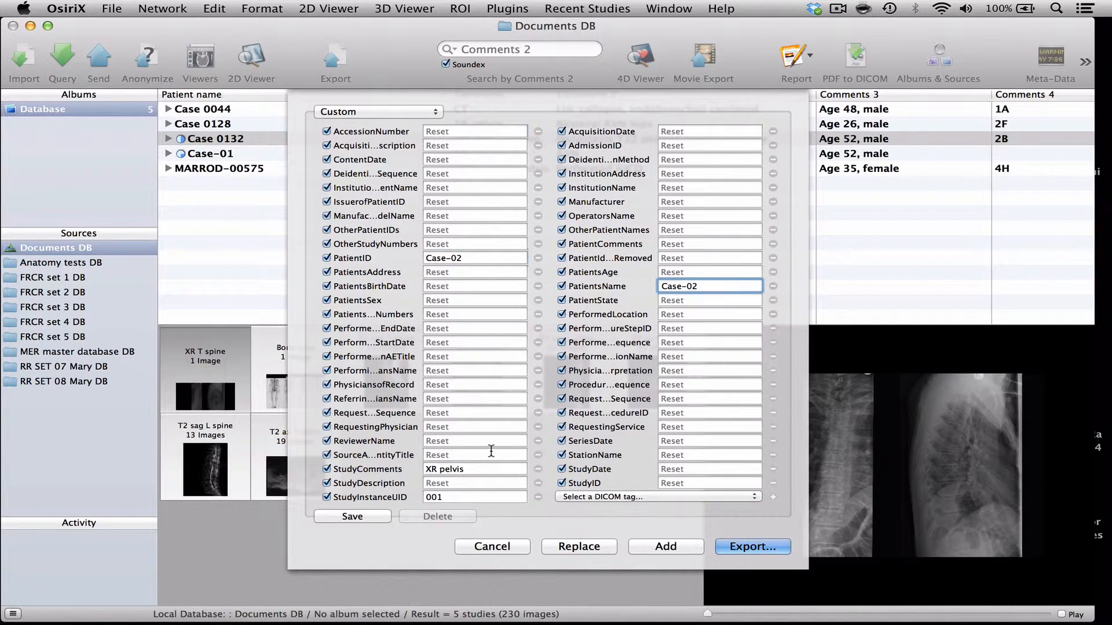
click(475, 469)
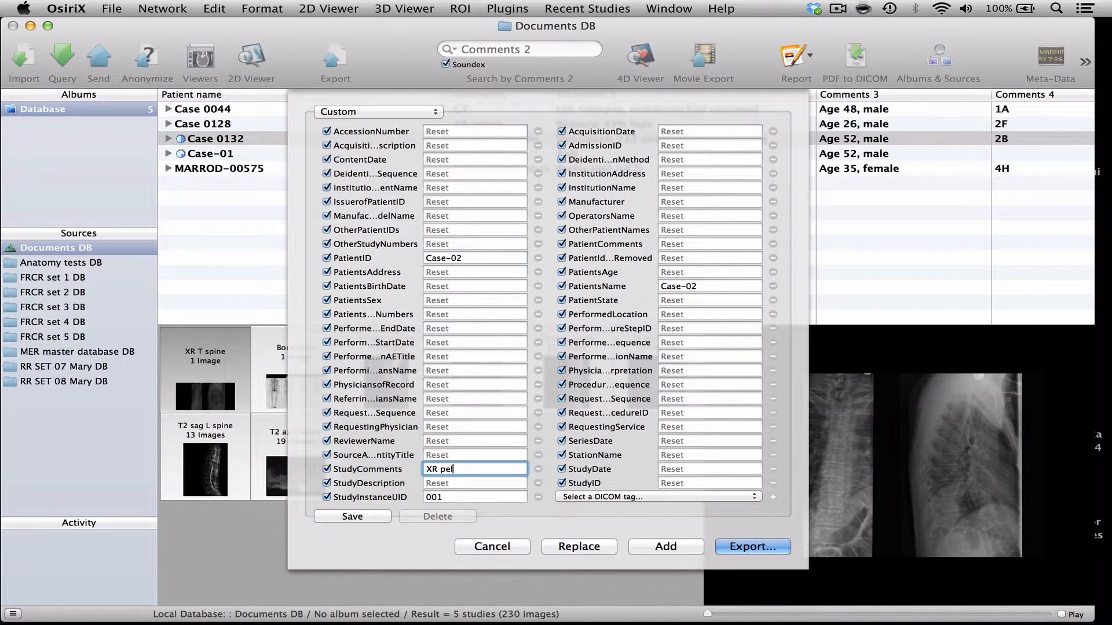
text(XR T spin)
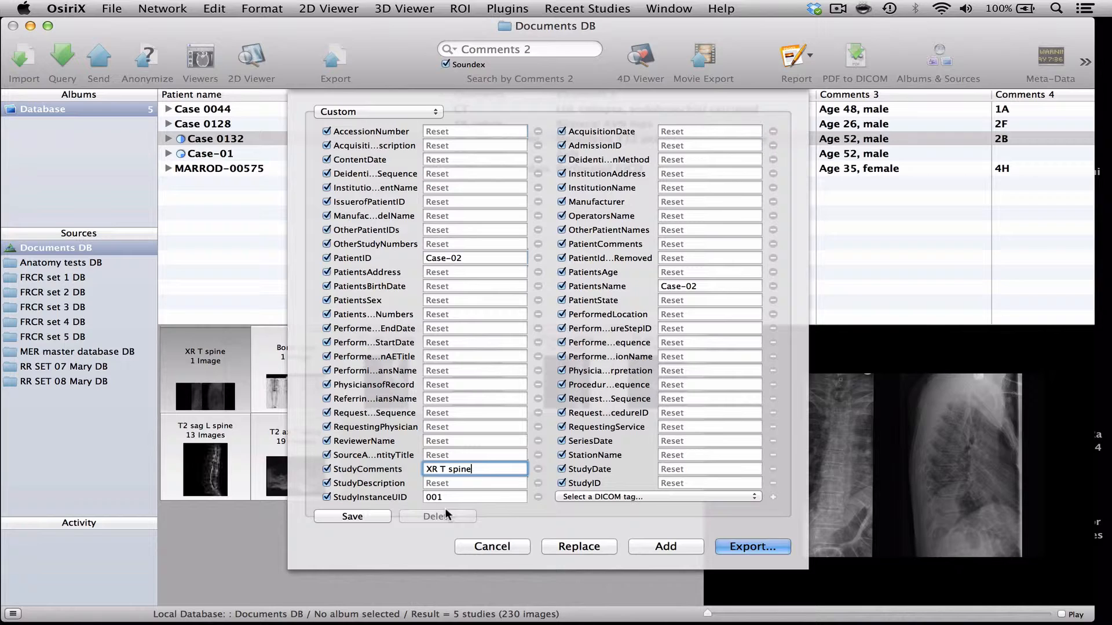
click(474, 497)
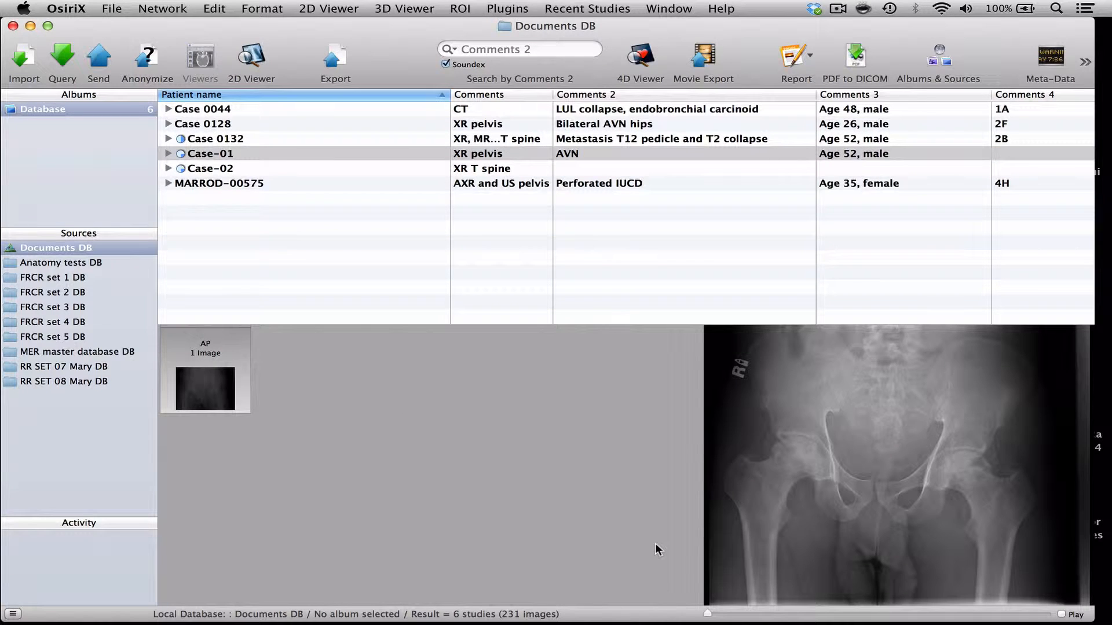
mouse_move(220, 170)
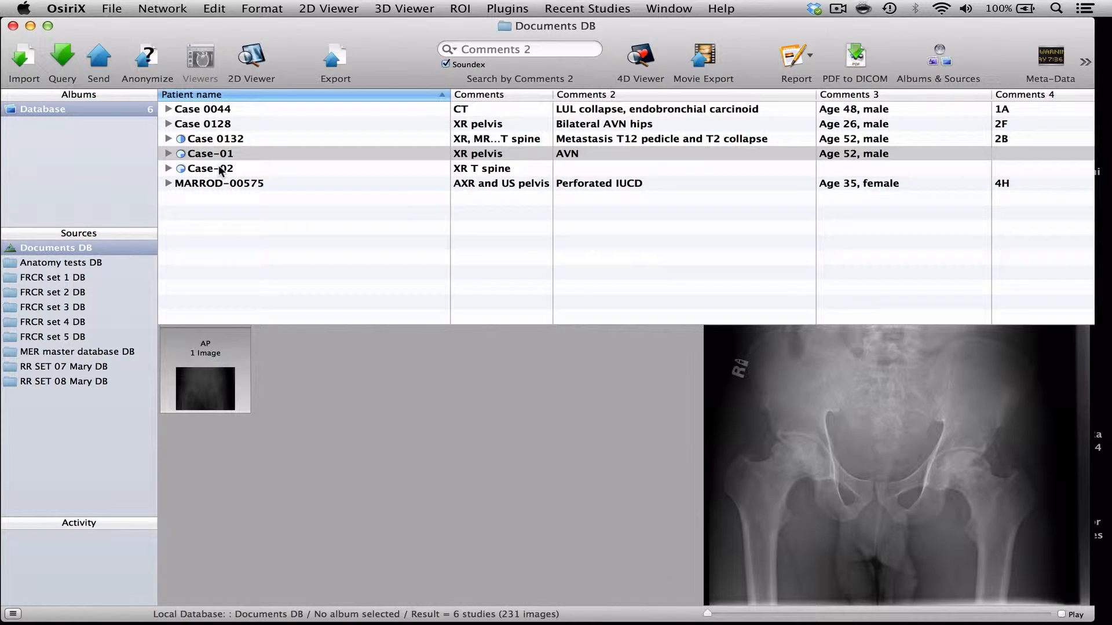
Step: Check Case-02 holds the XR T spine series, then select Case 0132's Bone scan series
click(209, 168)
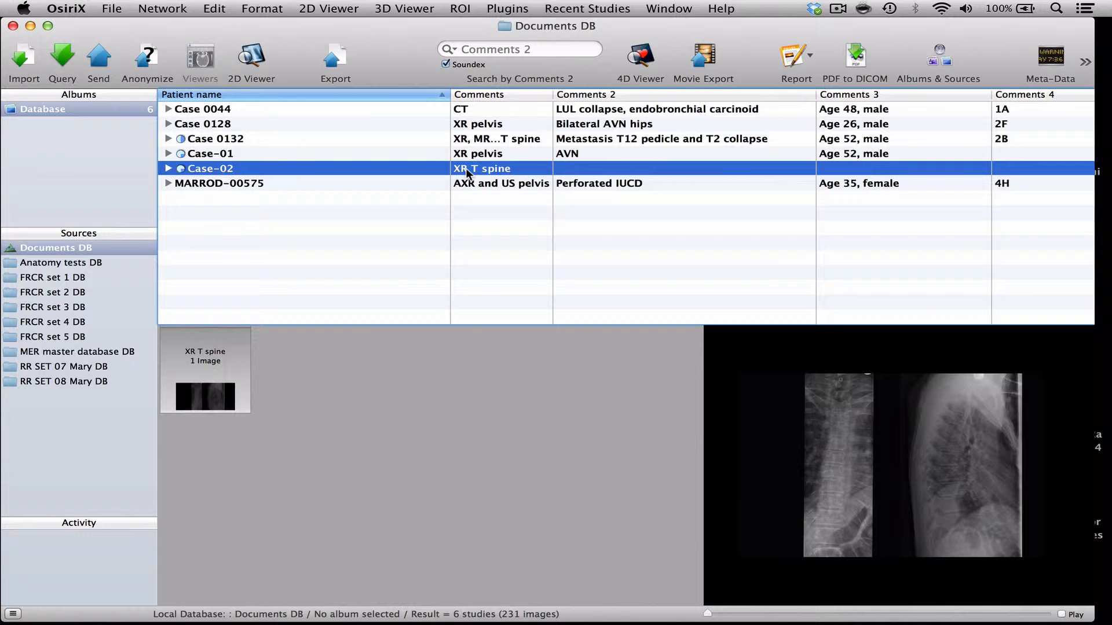
mouse_move(485, 172)
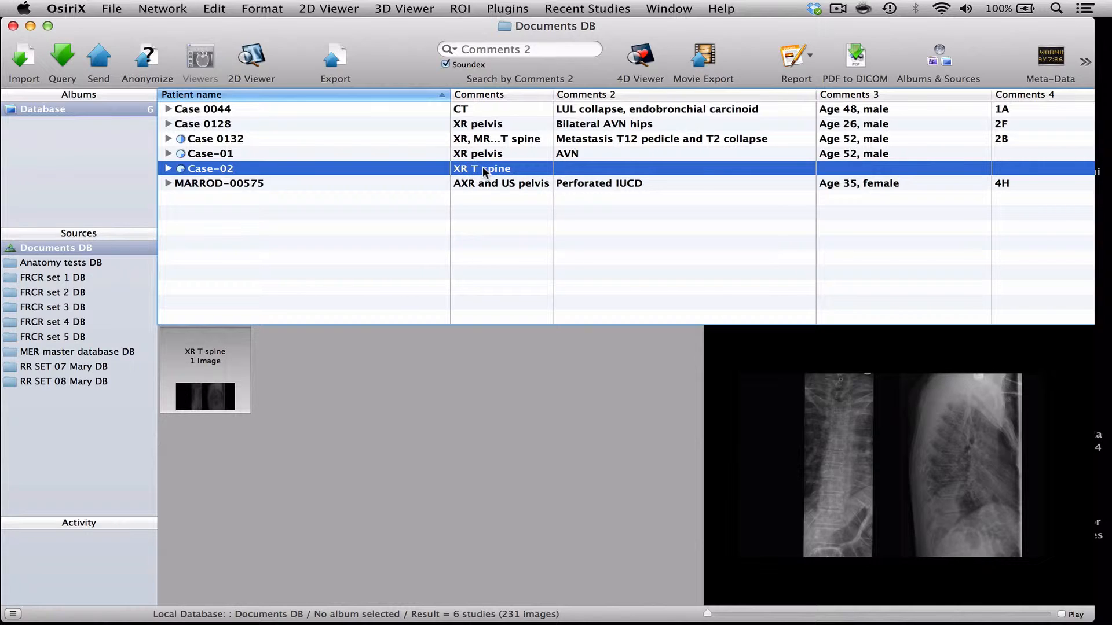
click(215, 137)
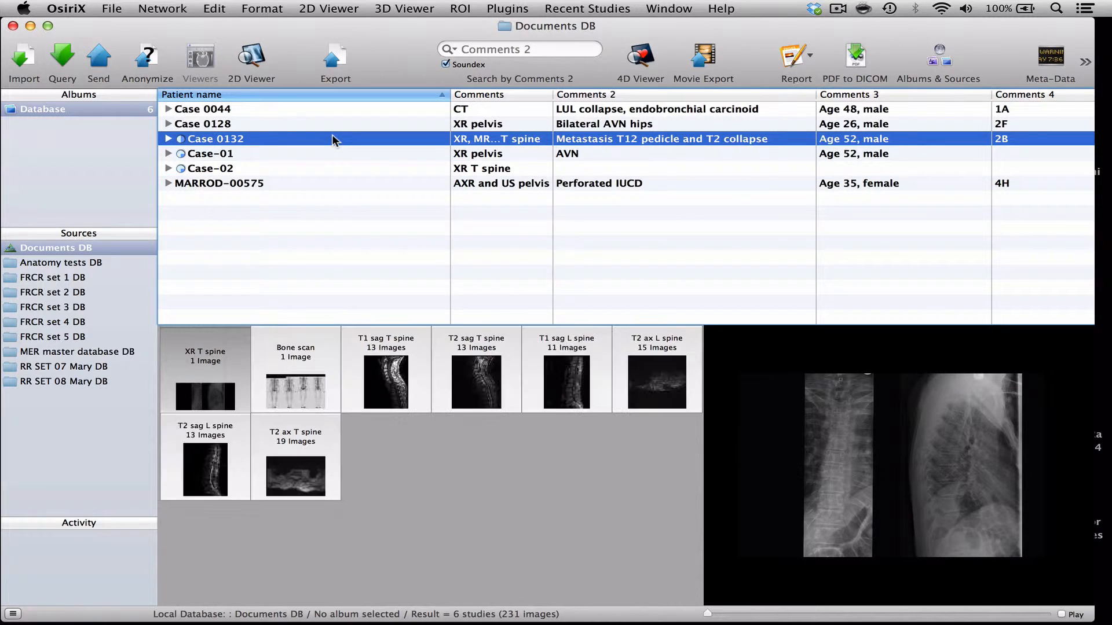
mouse_move(303, 343)
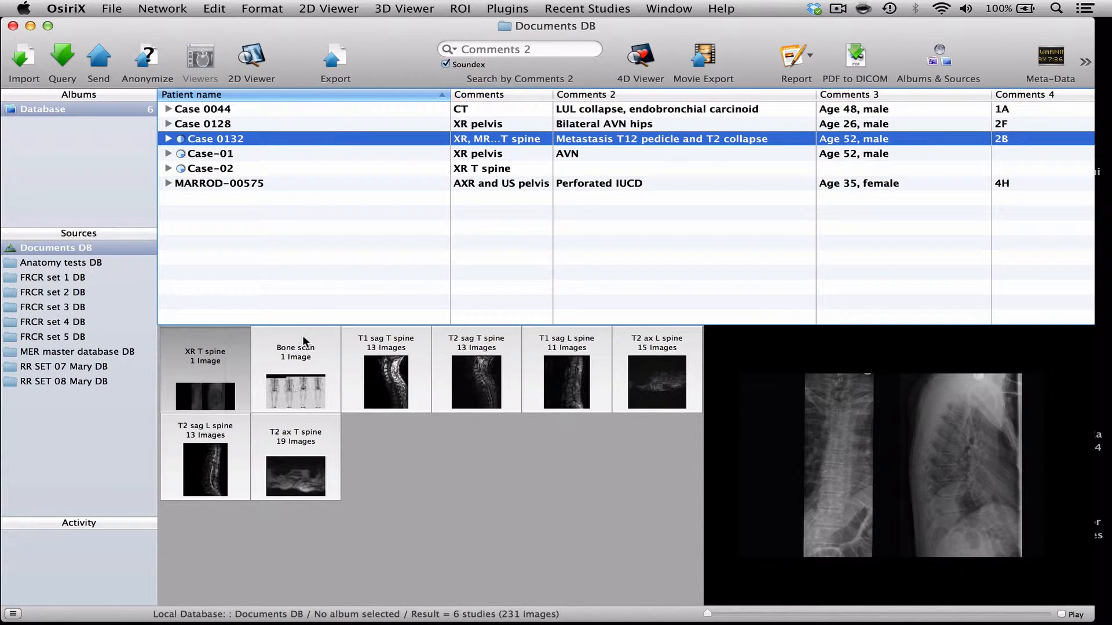
click(295, 375)
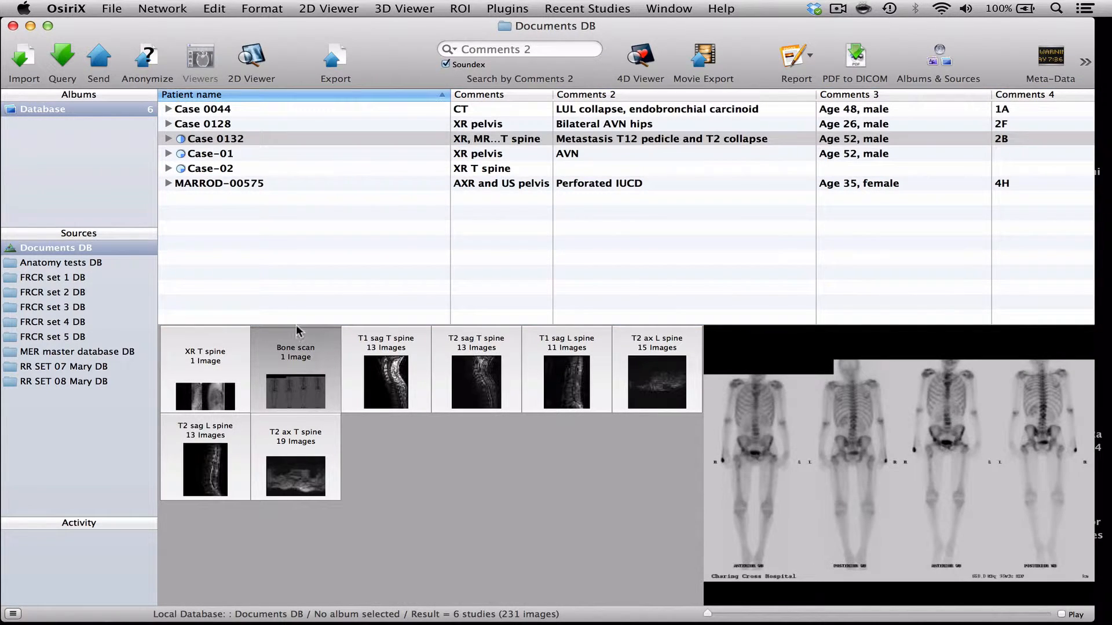
mouse_move(146, 56)
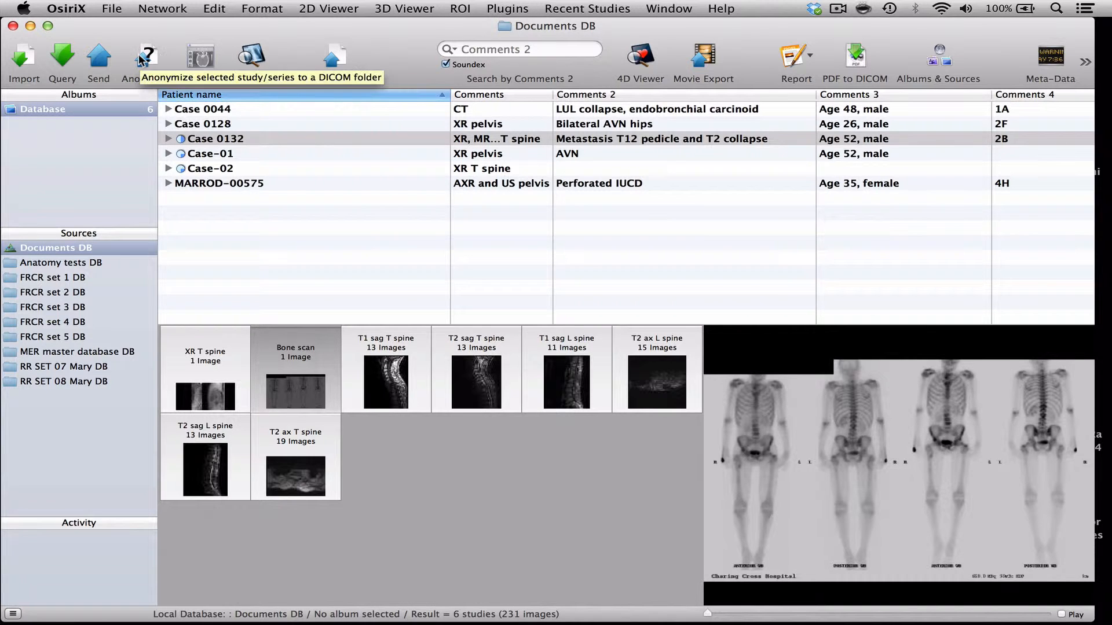
Step: Anonymise the bone scan as Case-02 with StudyComments 'Bone scan' and StudyInstanceUID 002, adding it to the DB
click(146, 60)
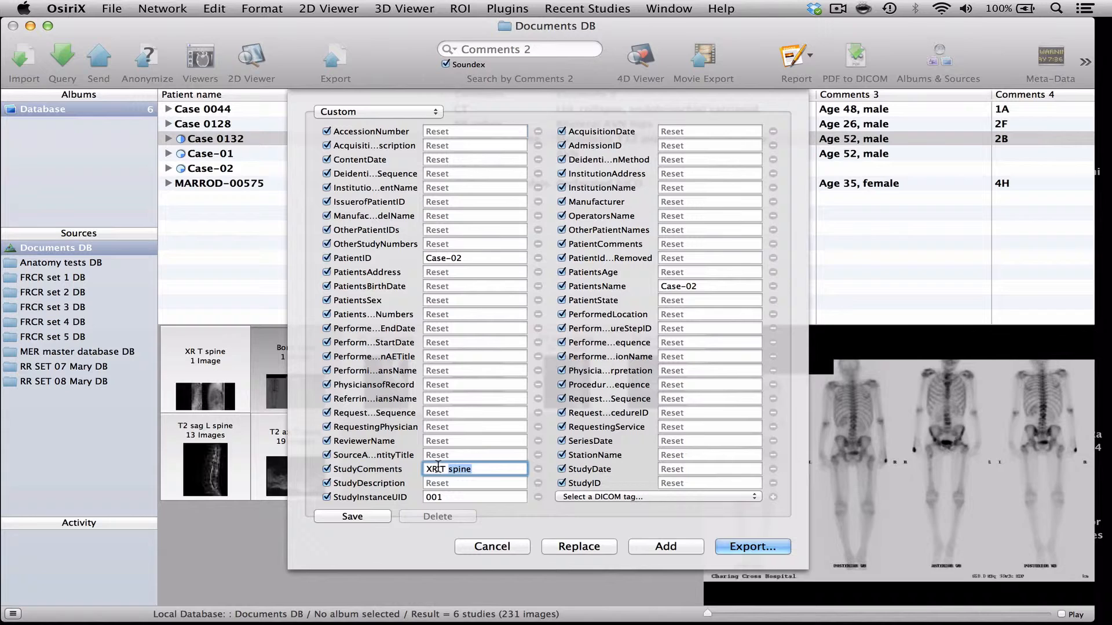
text(Bone)
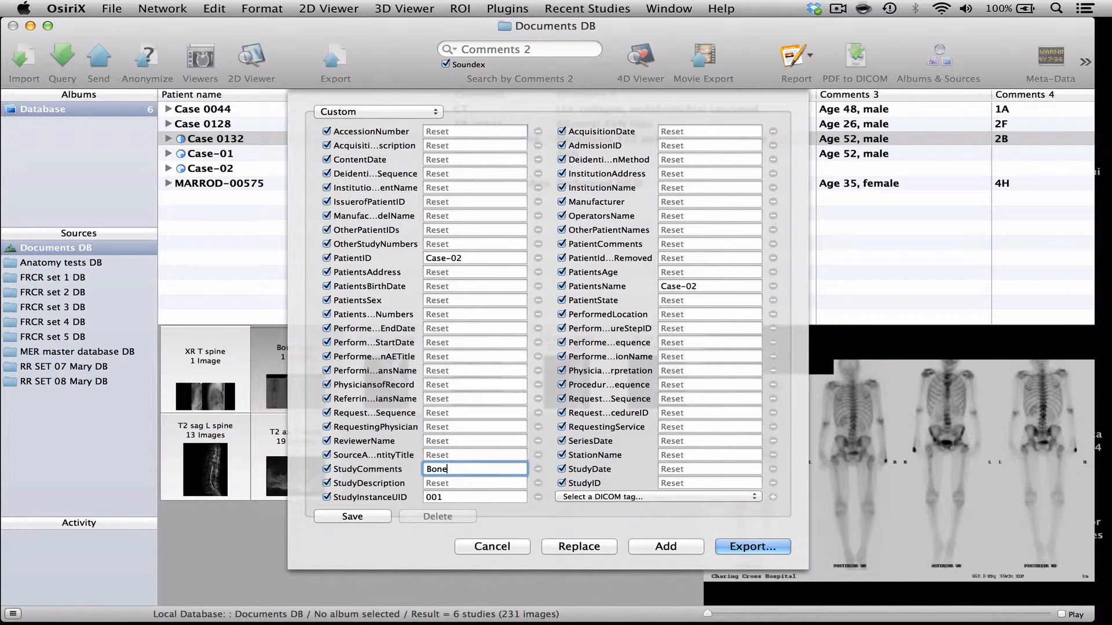
text(scan)
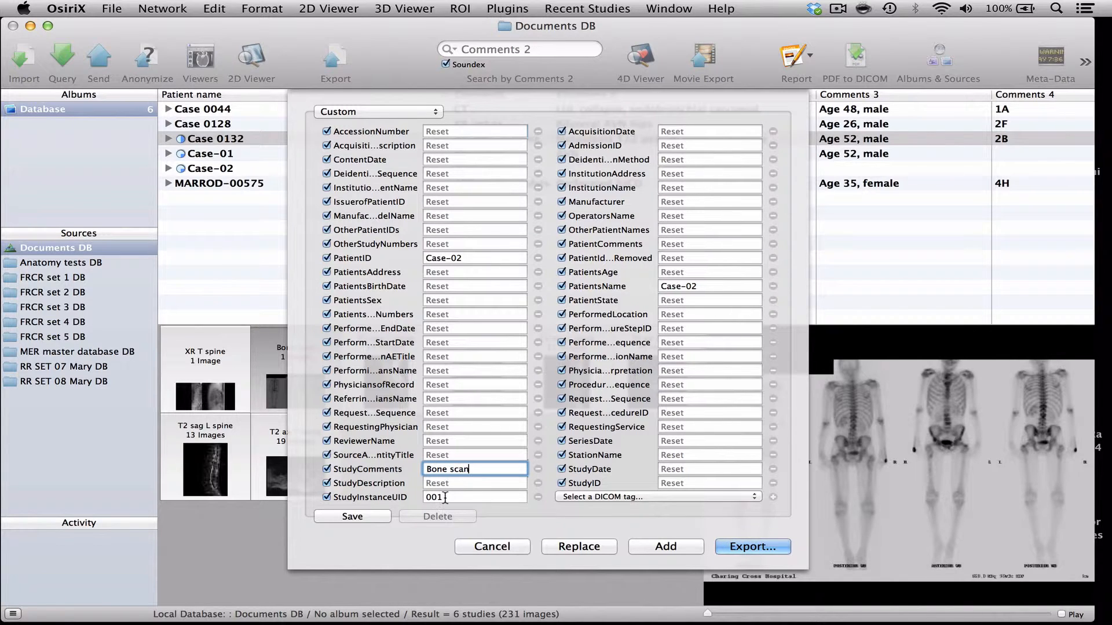
text(002)
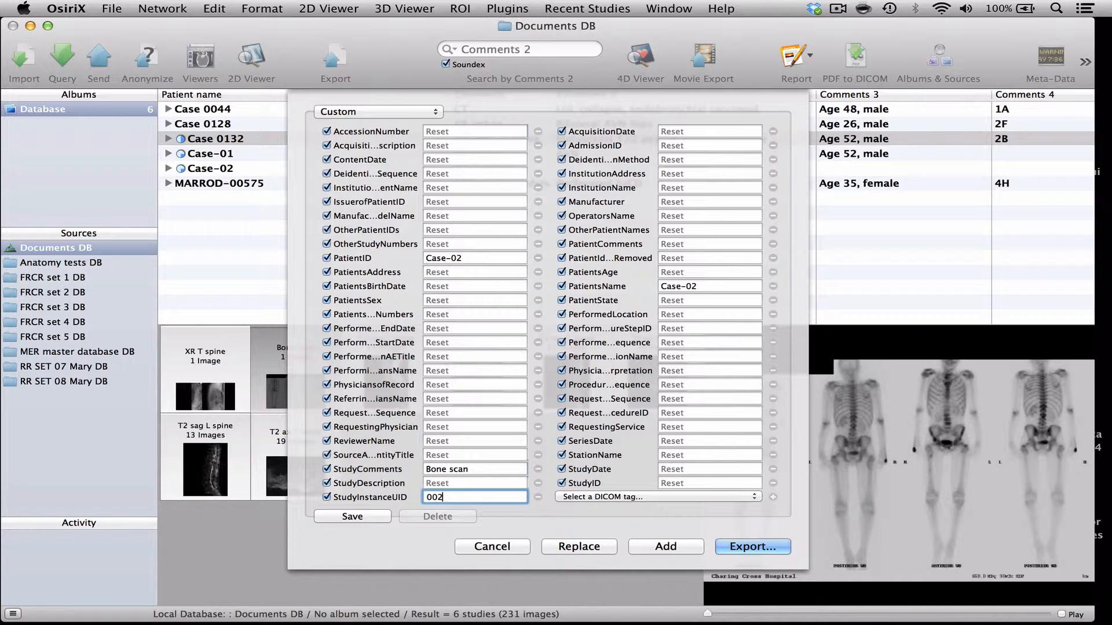
click(751, 546)
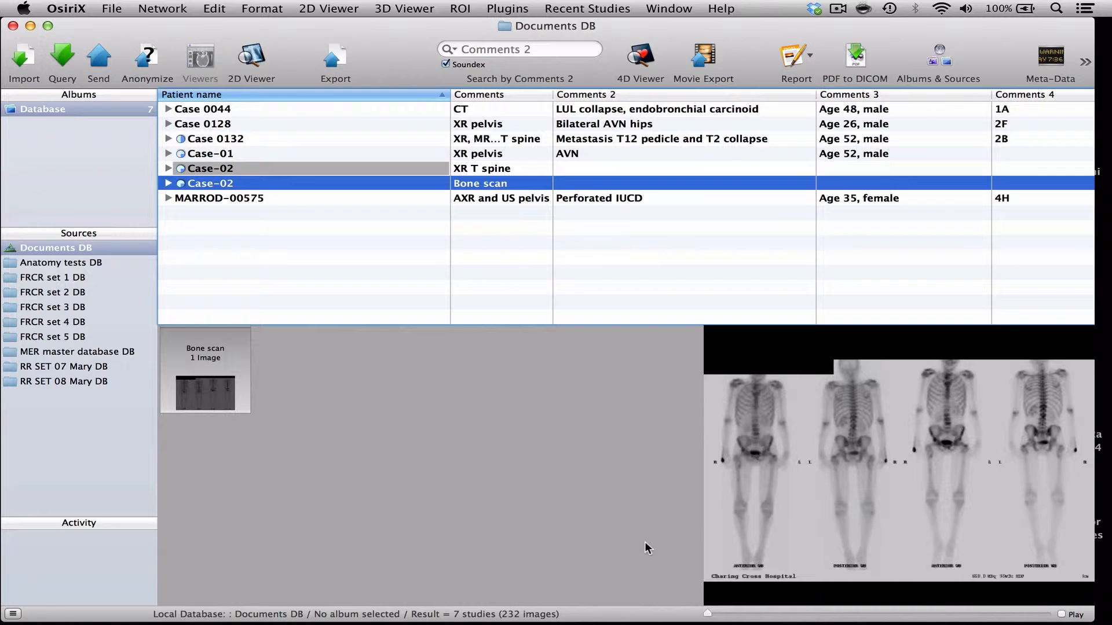
mouse_move(381, 179)
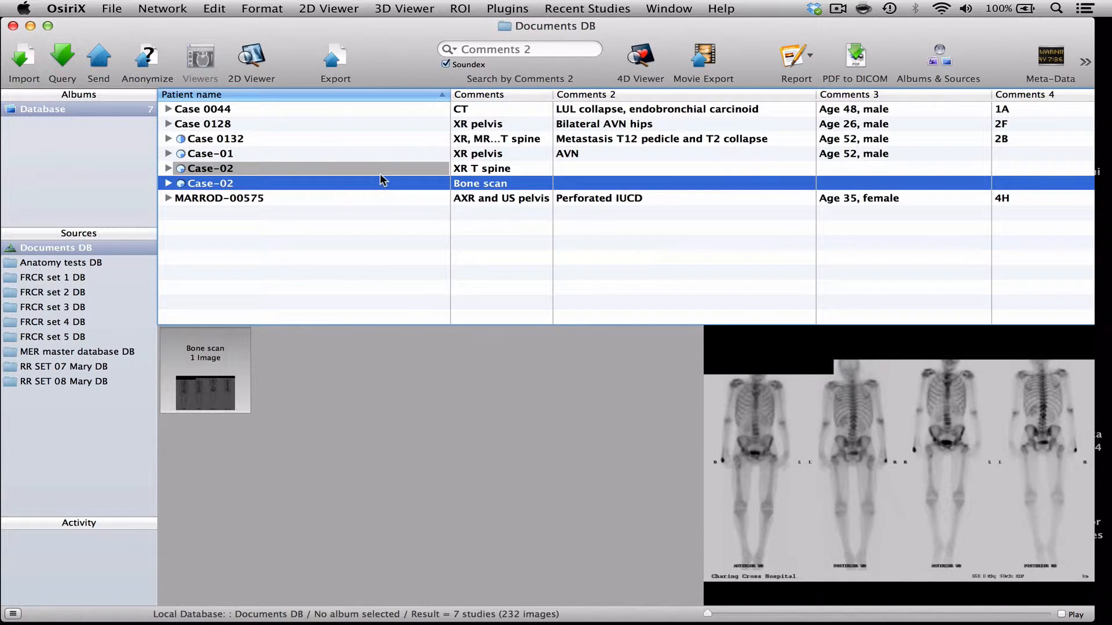
mouse_move(381, 187)
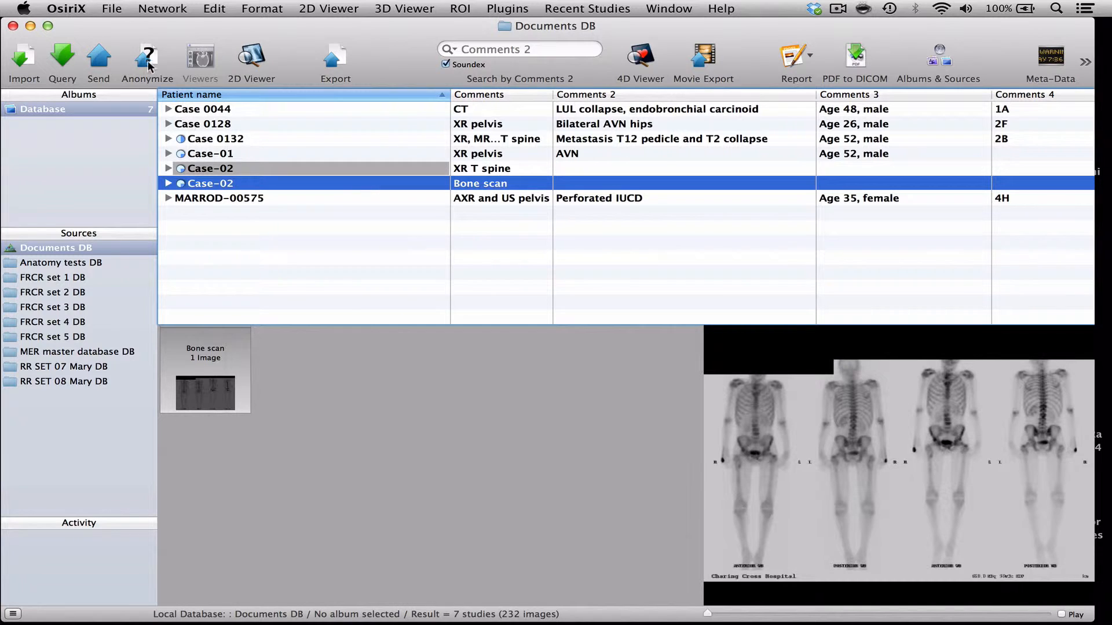
click(148, 63)
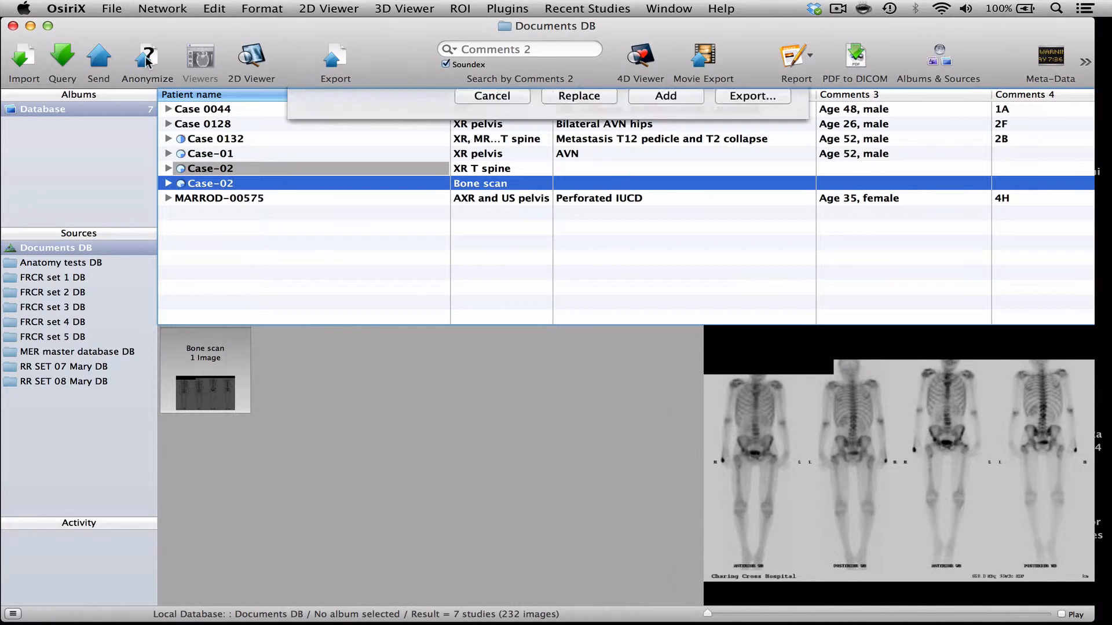
Step: Cancel the dialog and select all Case 0132 MRI series from T1 sag through T2 ax T spine
click(750, 96)
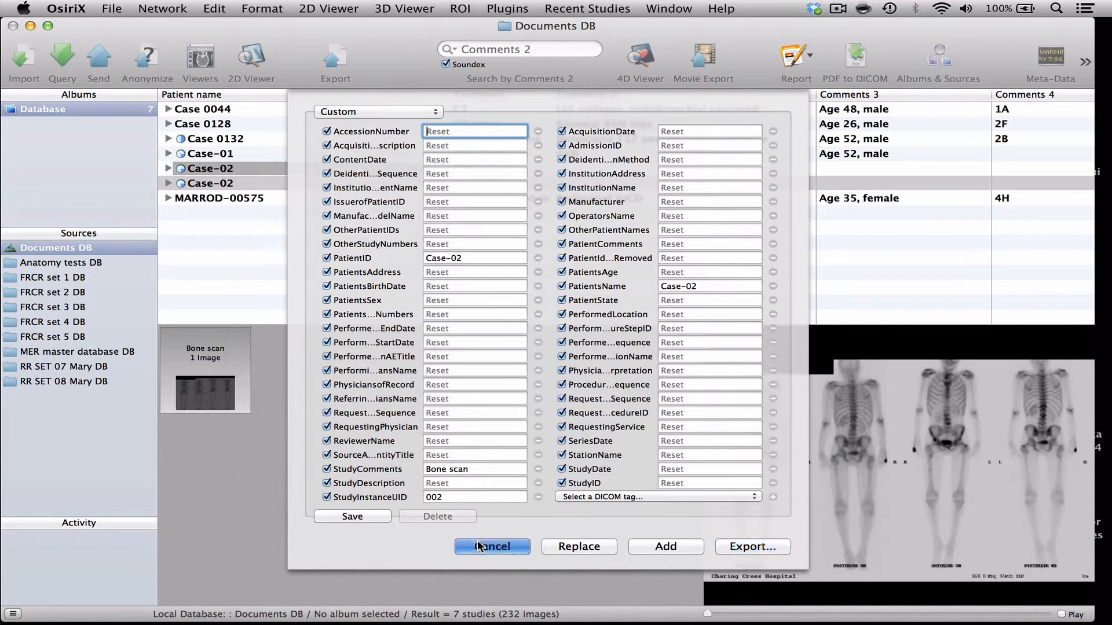
click(491, 545)
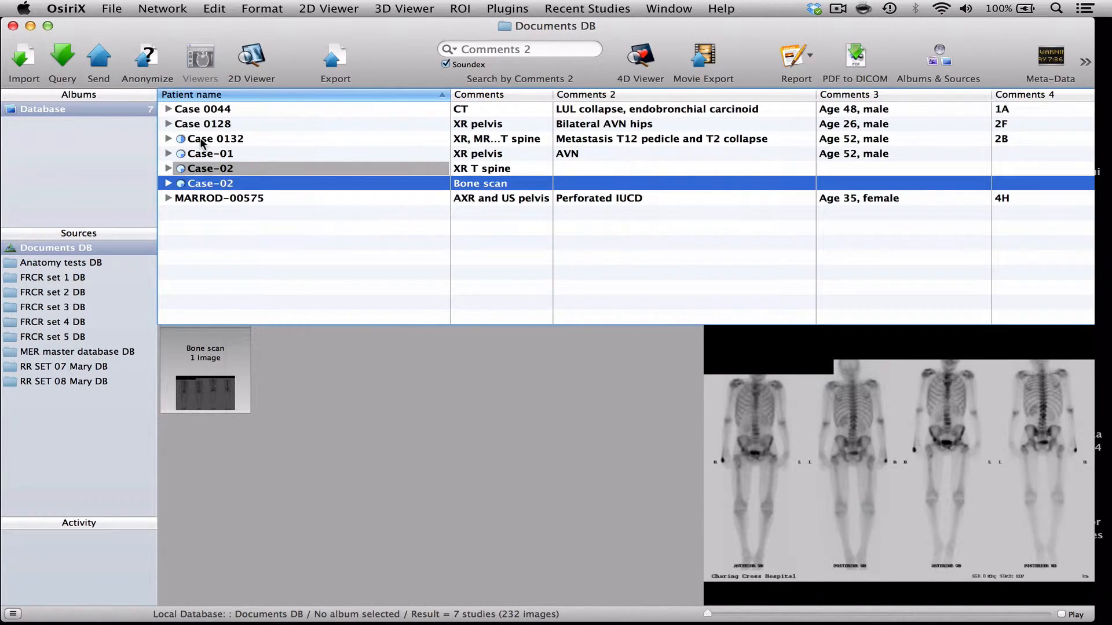
click(216, 137)
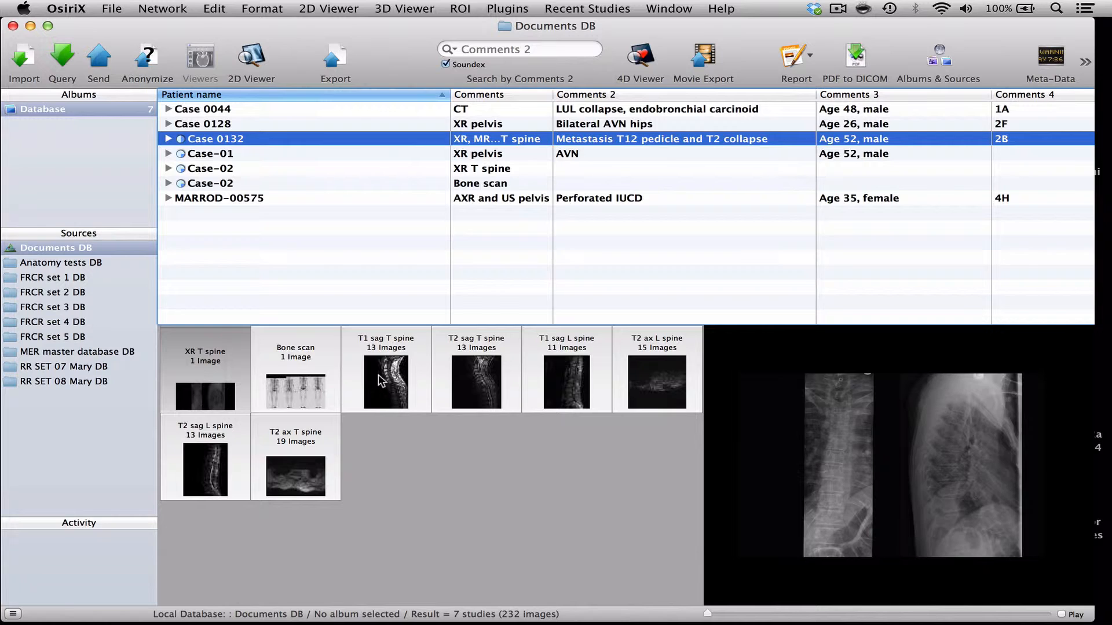
click(386, 383)
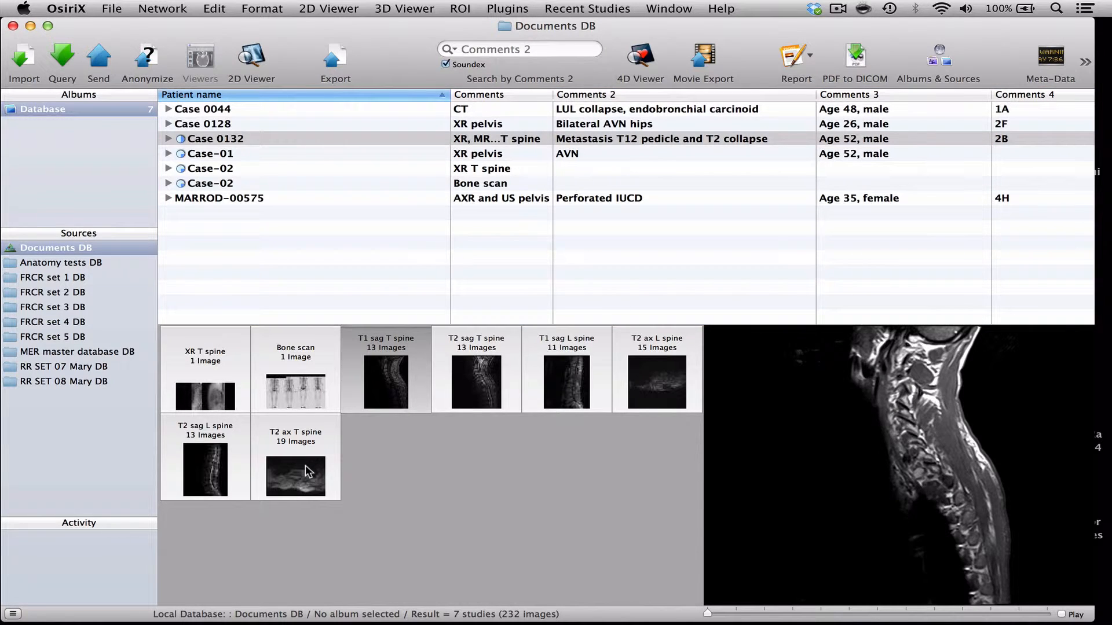
click(294, 476)
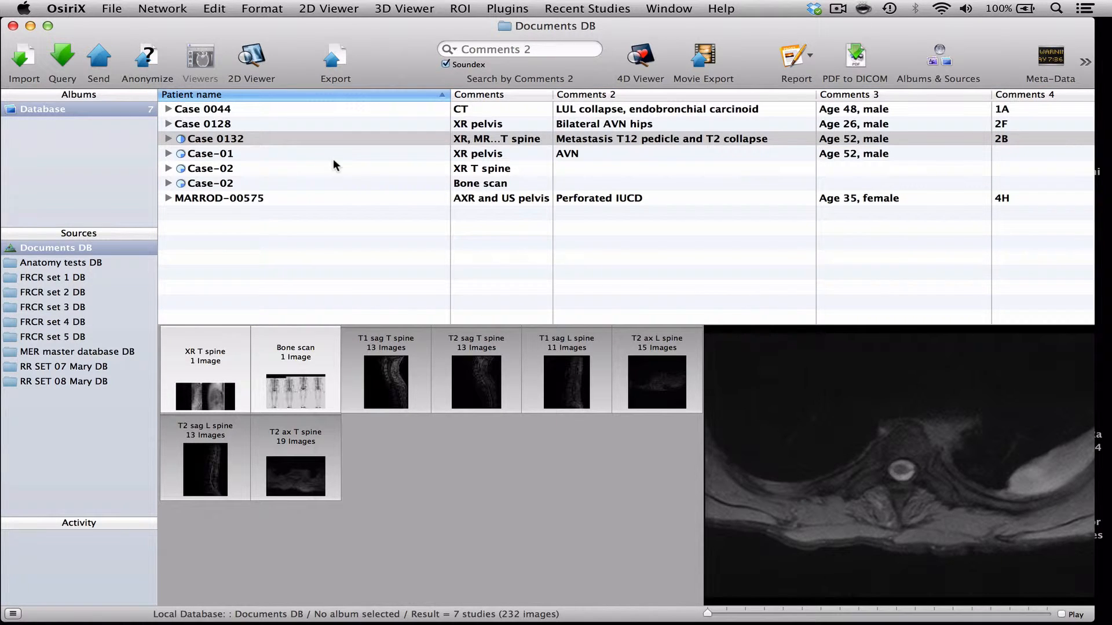
Step: Anonymise the MRI series as Case-02 with StudyComments 'MRI' and StudyInstanceUID 003, adding it to the DB
click(147, 60)
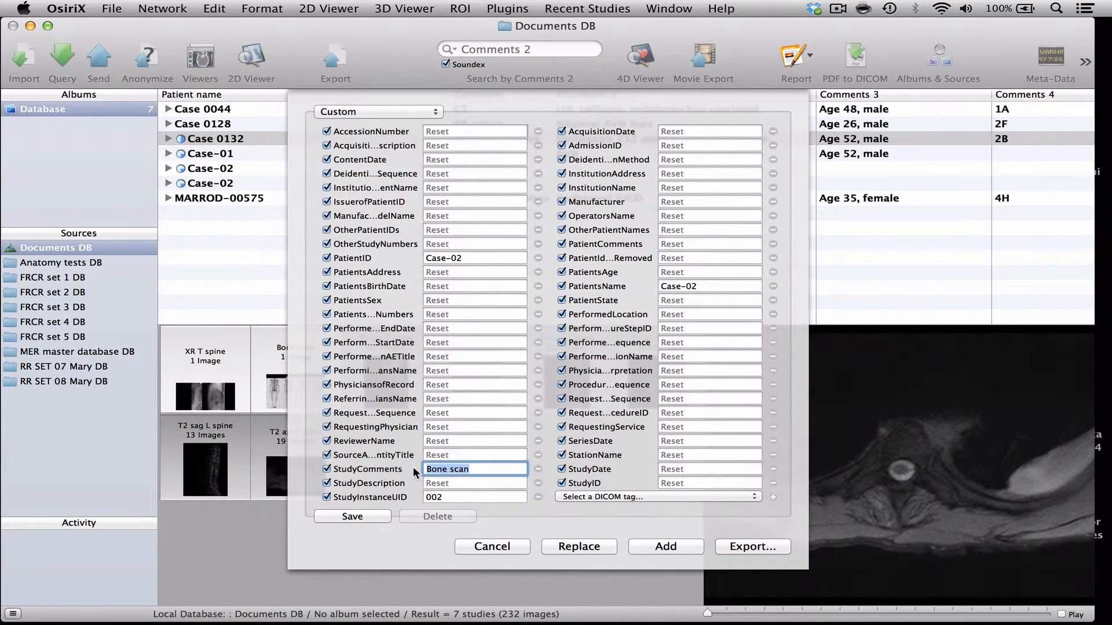
text(MRI)
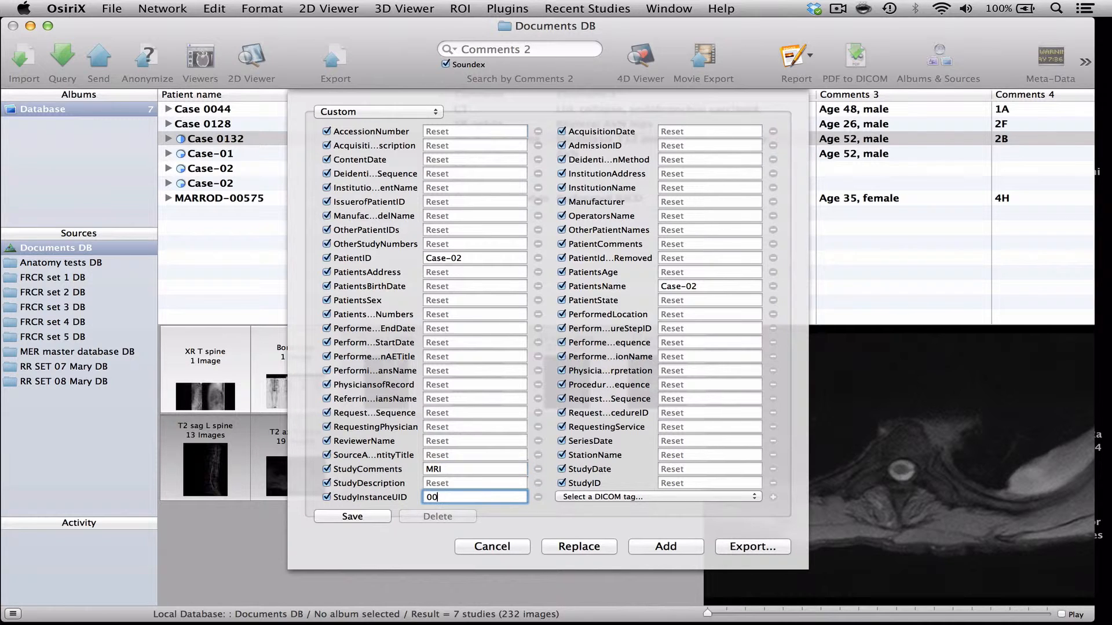
text(3)
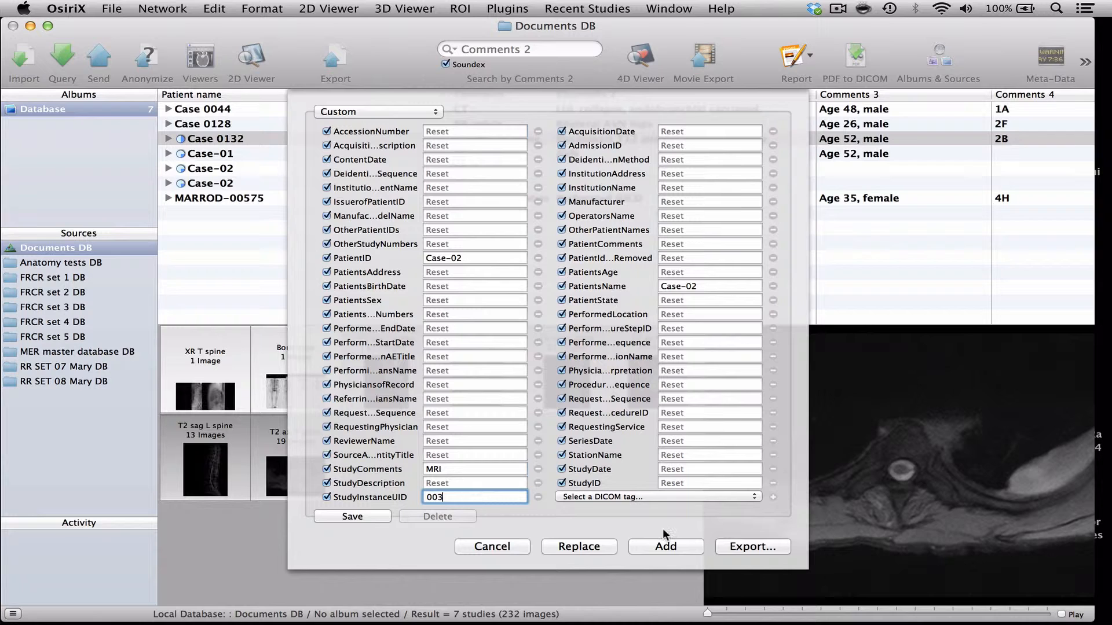
click(664, 546)
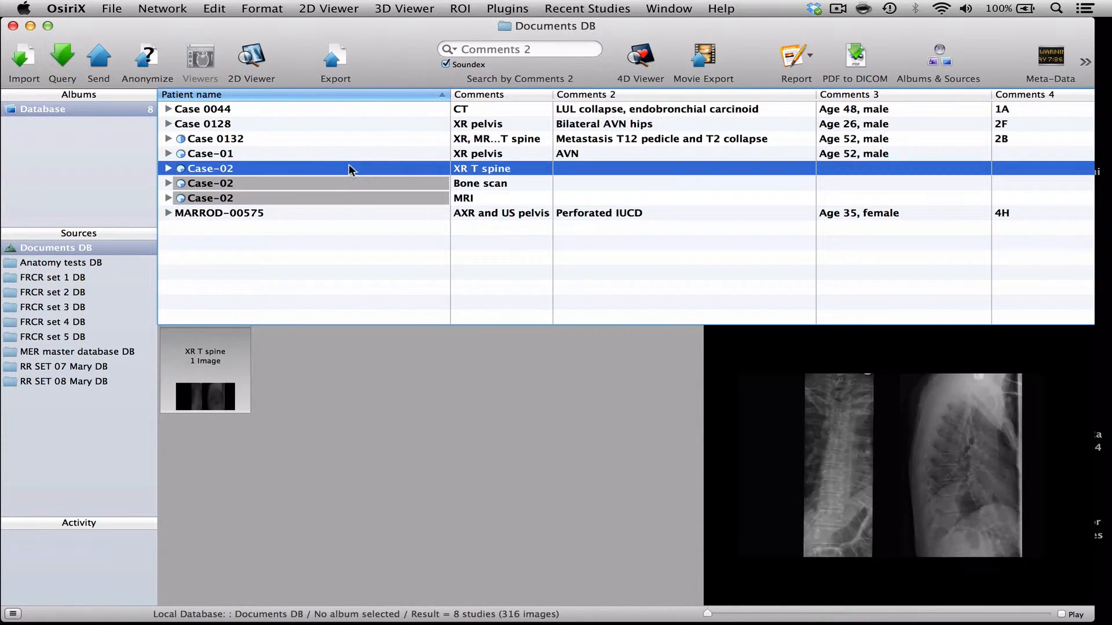
mouse_move(347, 185)
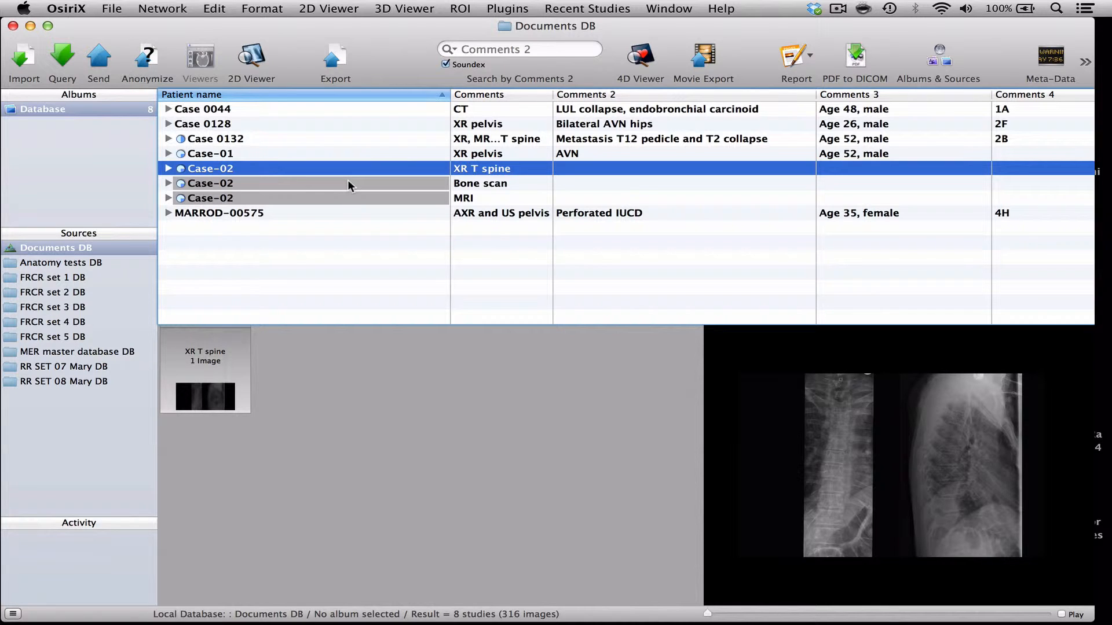
Step: Extend the selection so all three Case-02 studies are picked together
click(283, 183)
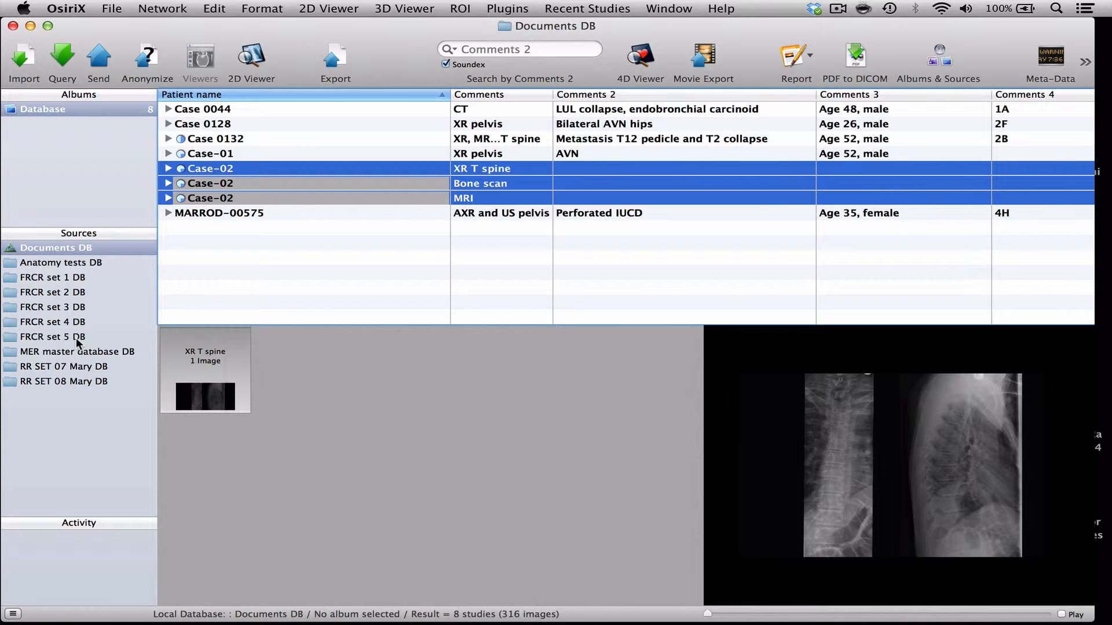
Step: Copy the Case-02 studies into FRCR set 5 DB and preview Case-02 XR T spine and Case-01 XR pelvis
click(52, 337)
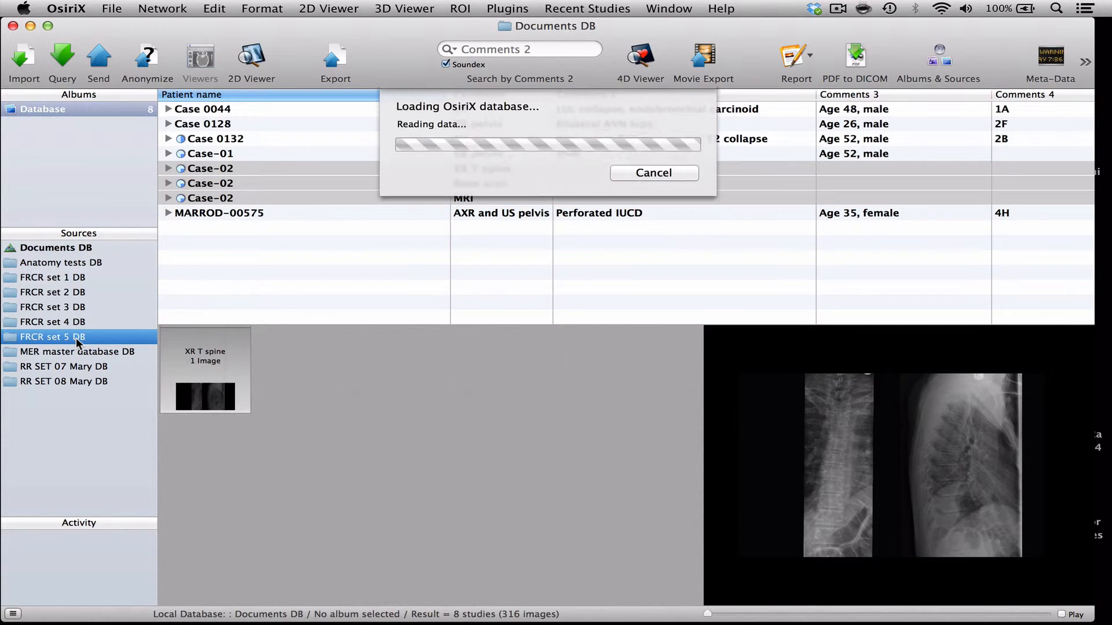
click(53, 337)
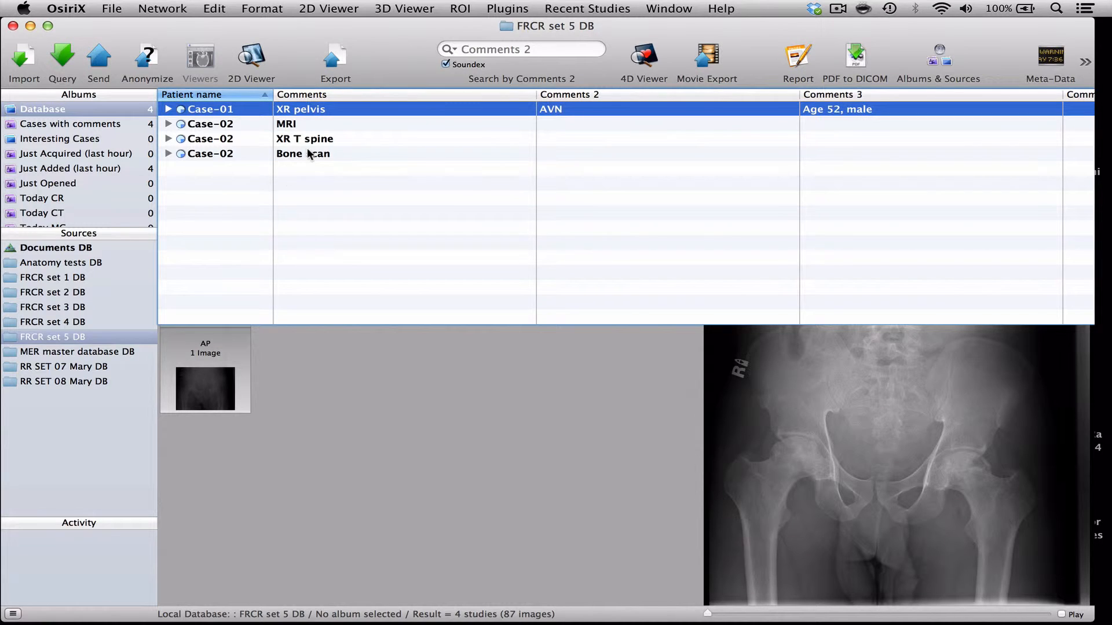
mouse_move(255, 126)
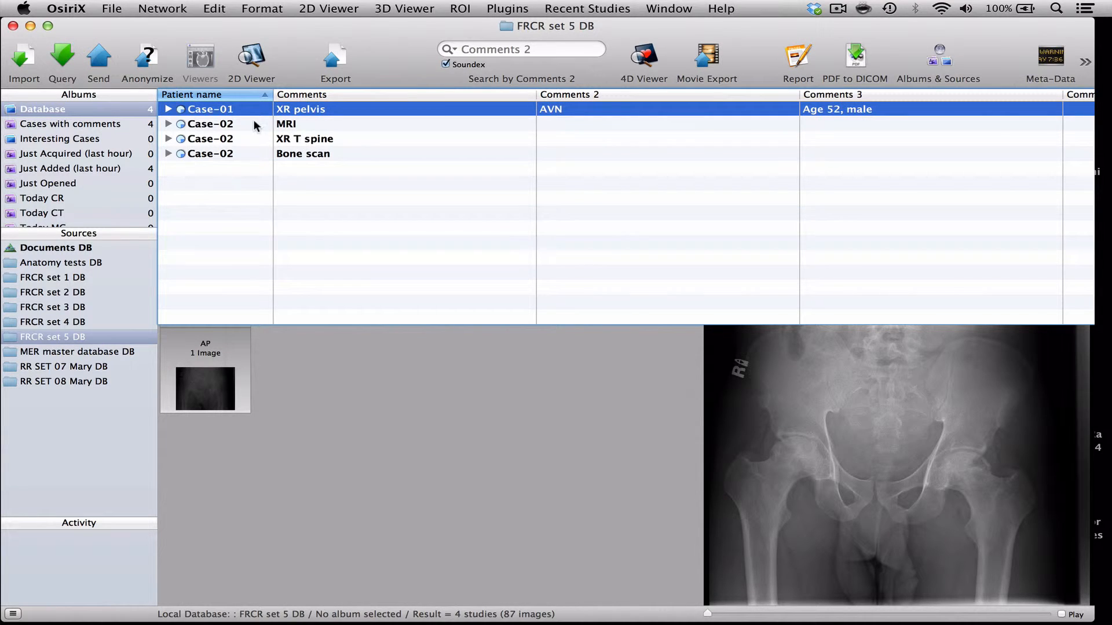
mouse_move(222, 140)
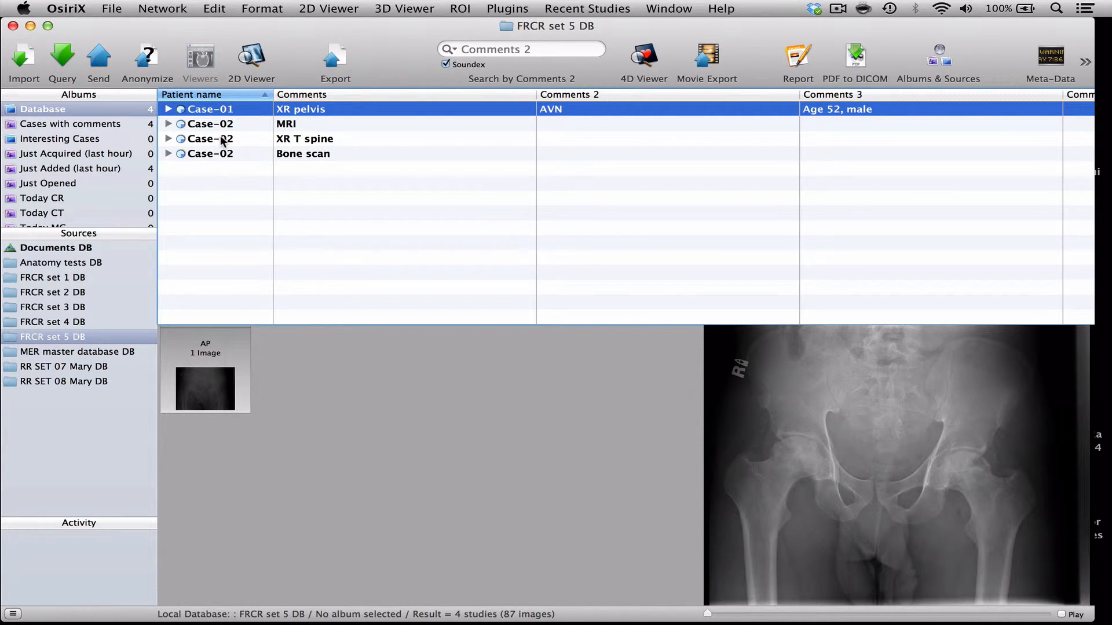
click(210, 138)
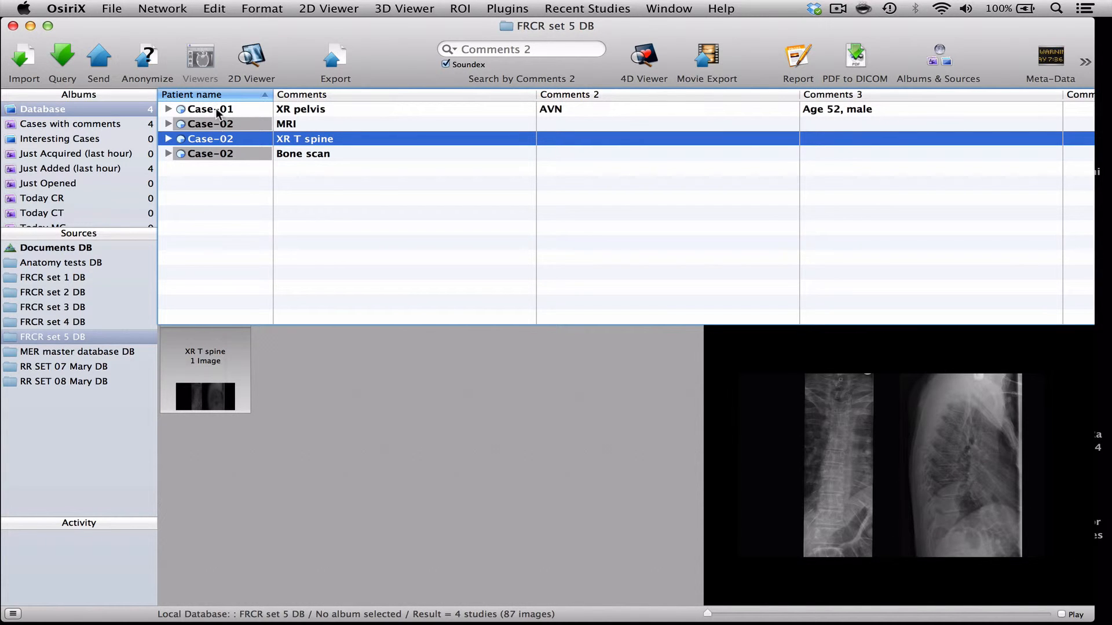
click(208, 109)
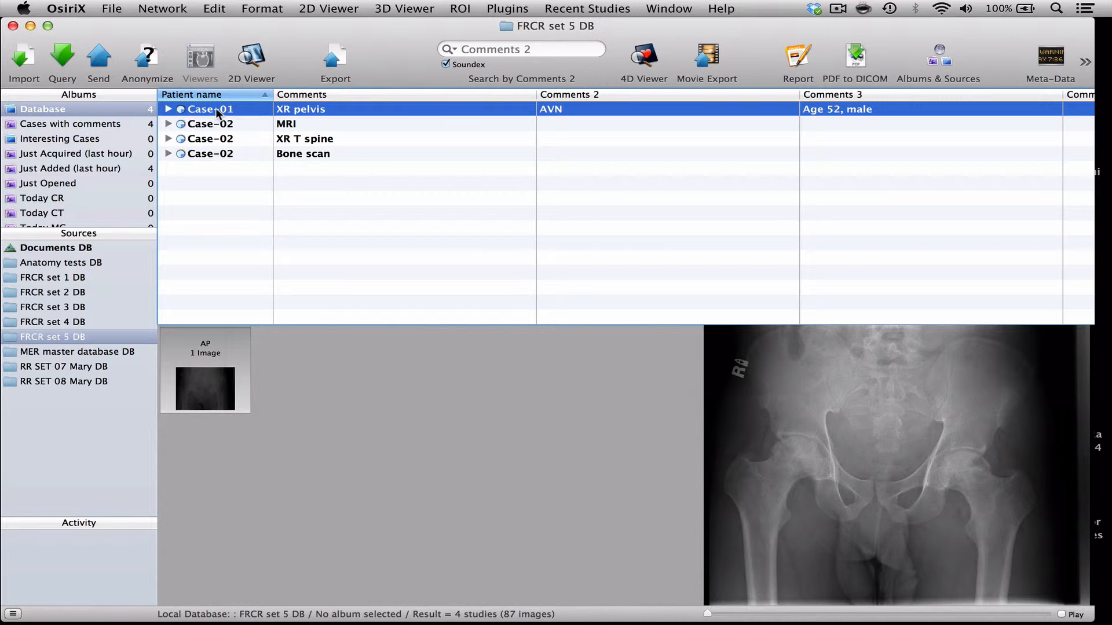